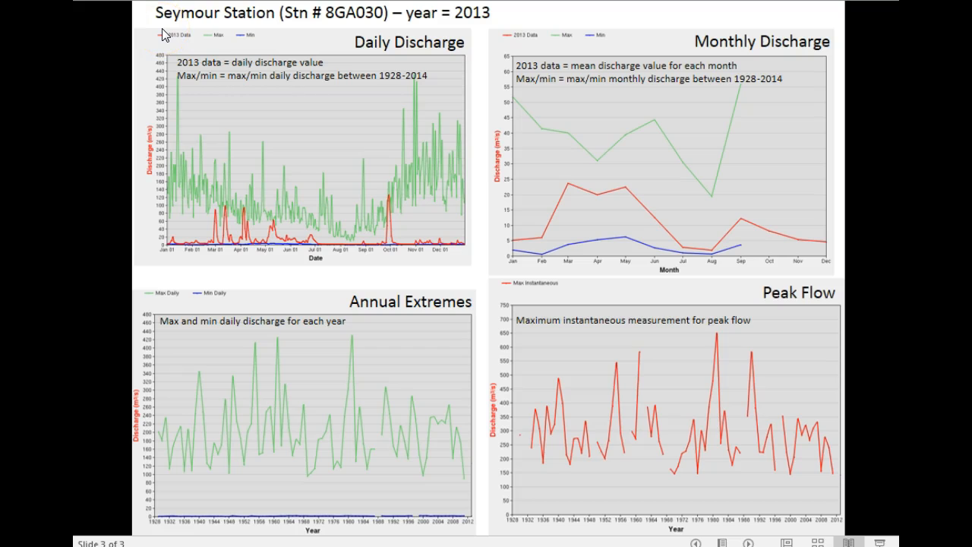
mouse_move(251, 38)
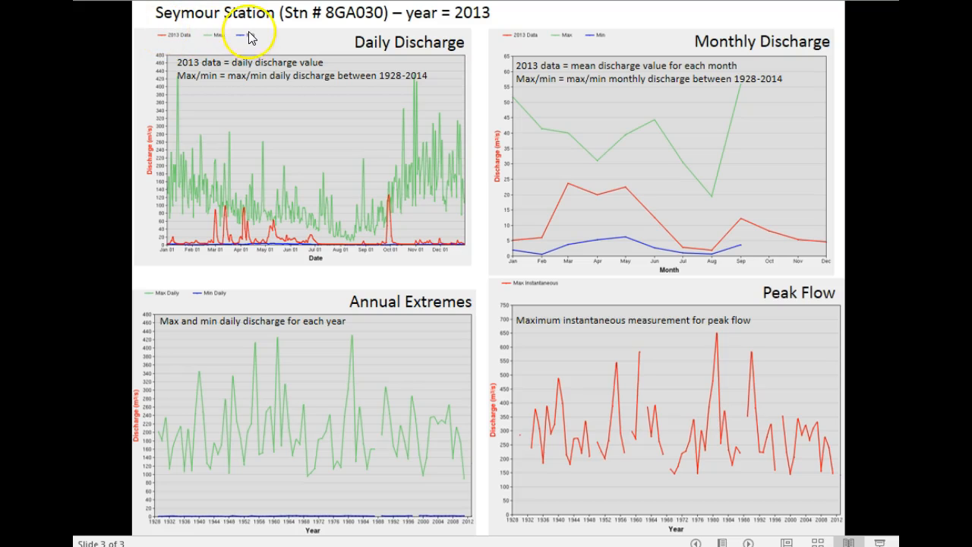
mouse_move(266, 37)
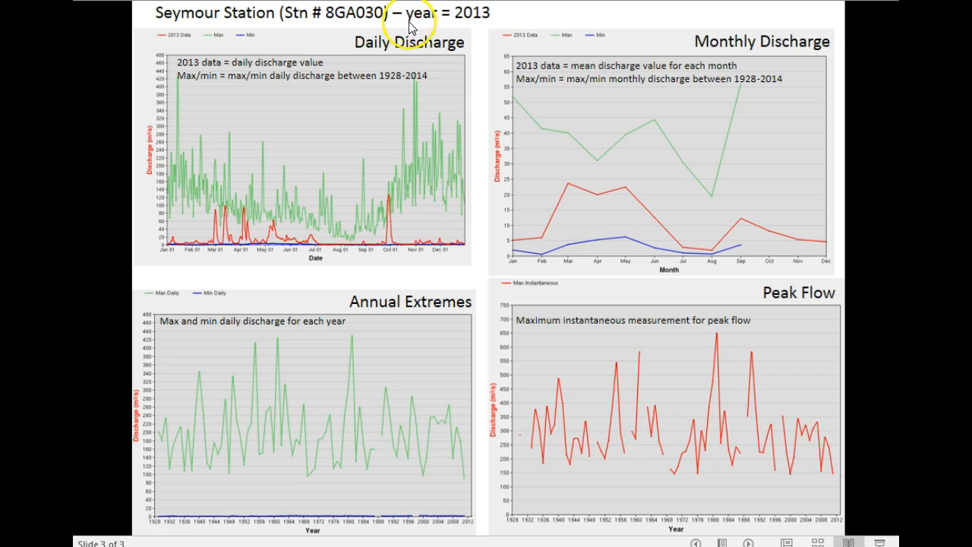
mouse_move(490, 34)
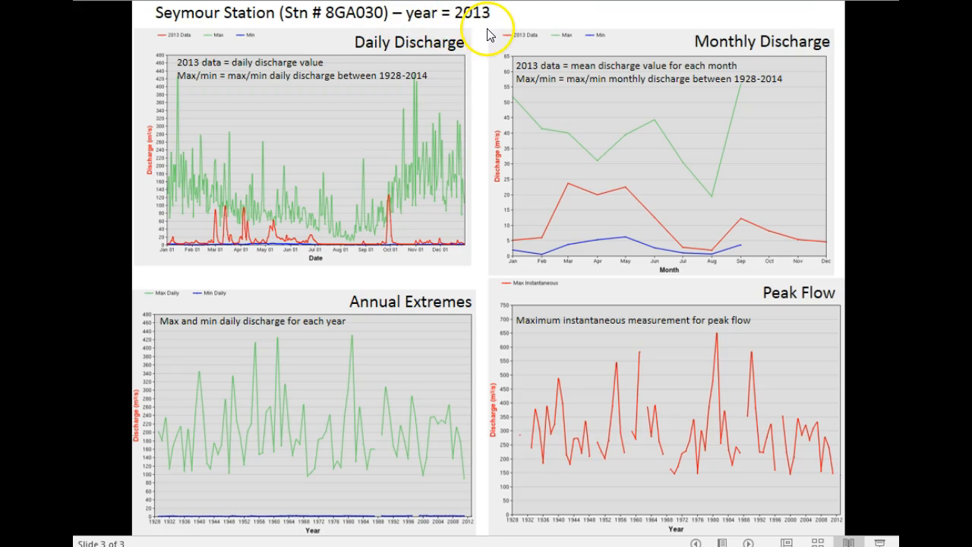
mouse_move(133, 55)
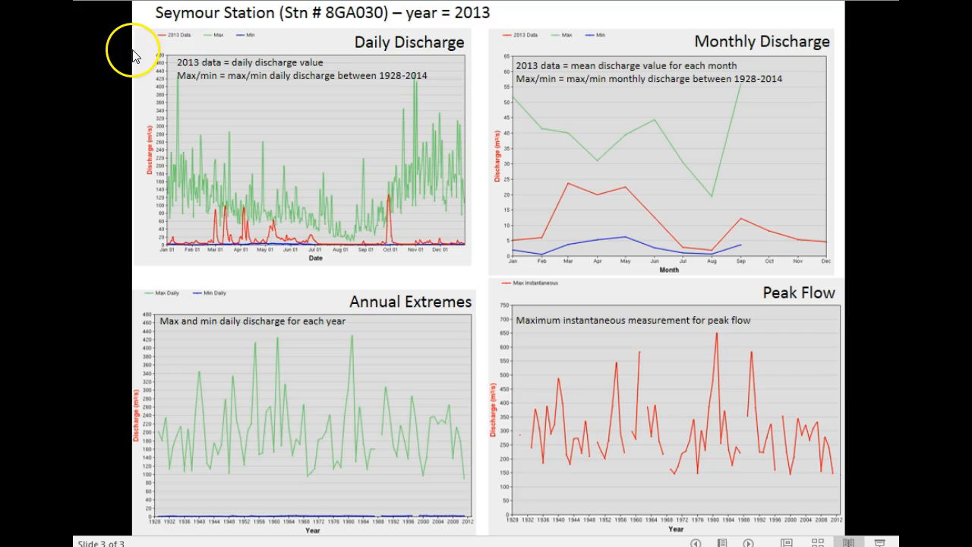
mouse_move(384, 61)
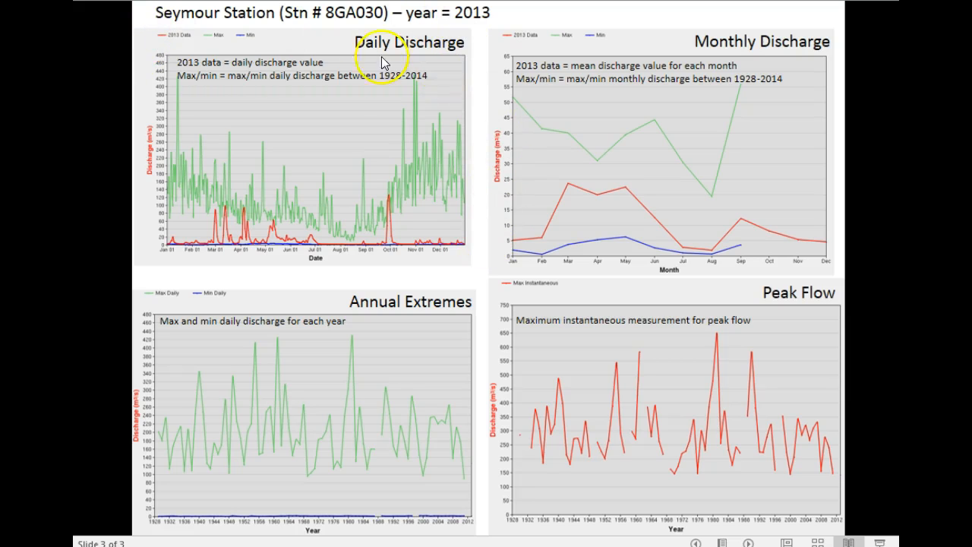
mouse_move(143, 38)
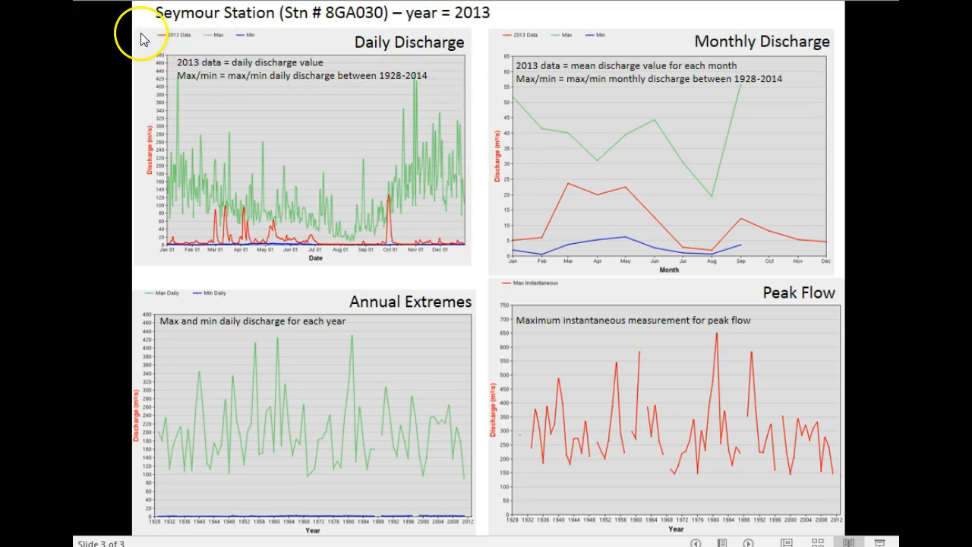
mouse_move(175, 249)
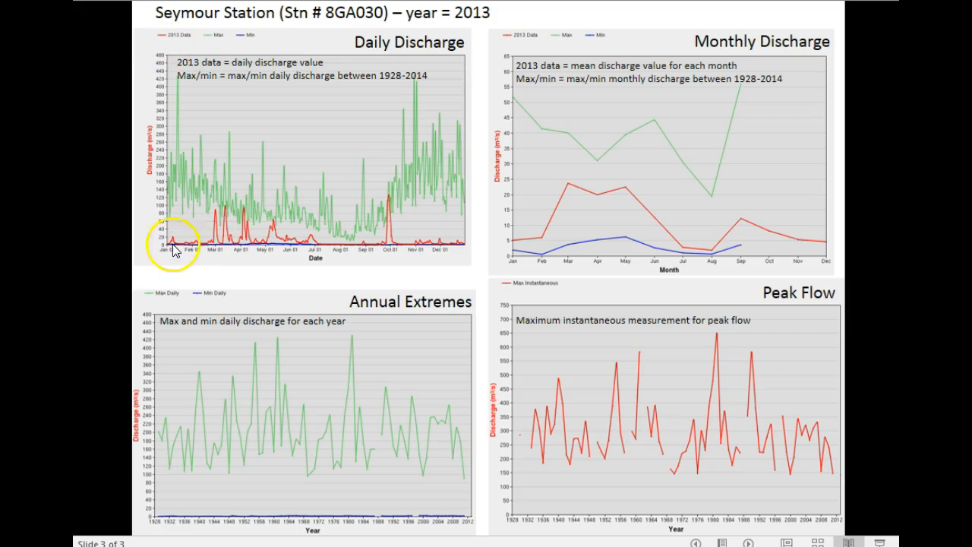
mouse_move(386, 245)
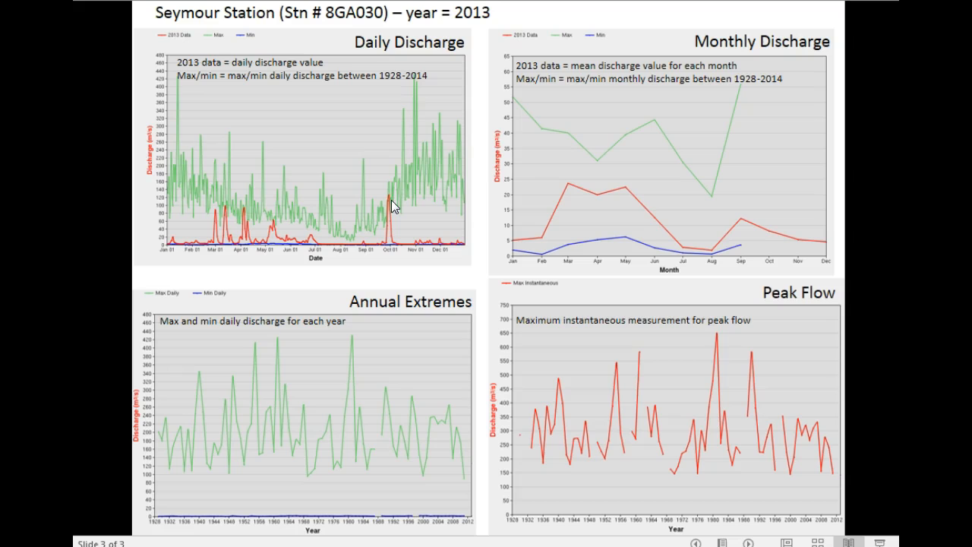
mouse_move(393, 205)
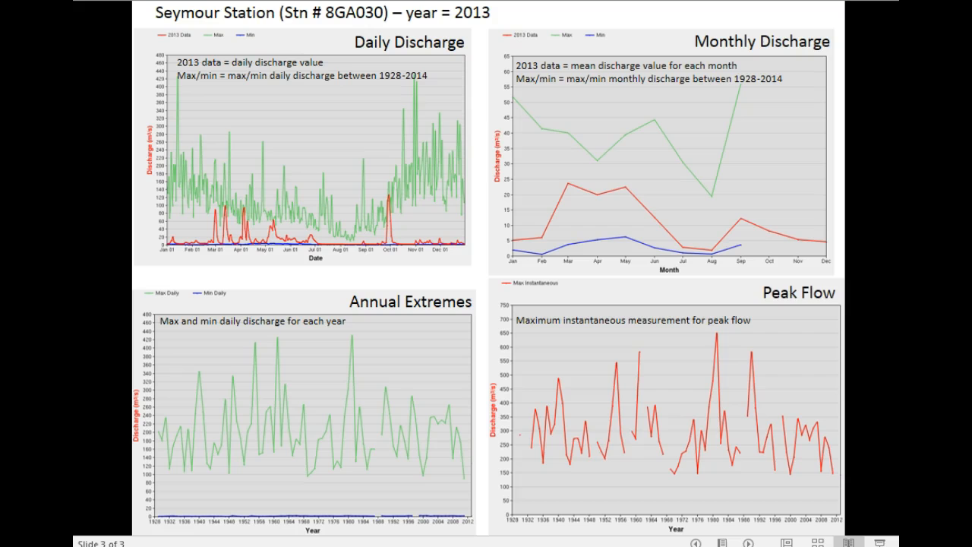
Reveal the 'Mean for each month' callout and arrows linking daily discharge to monthly and annual charts
left_click(319, 215)
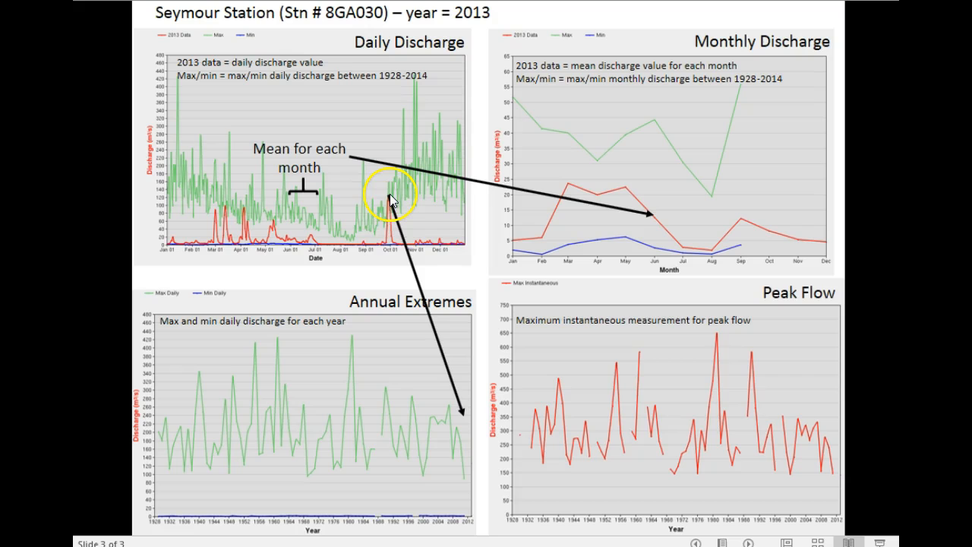
mouse_move(179, 251)
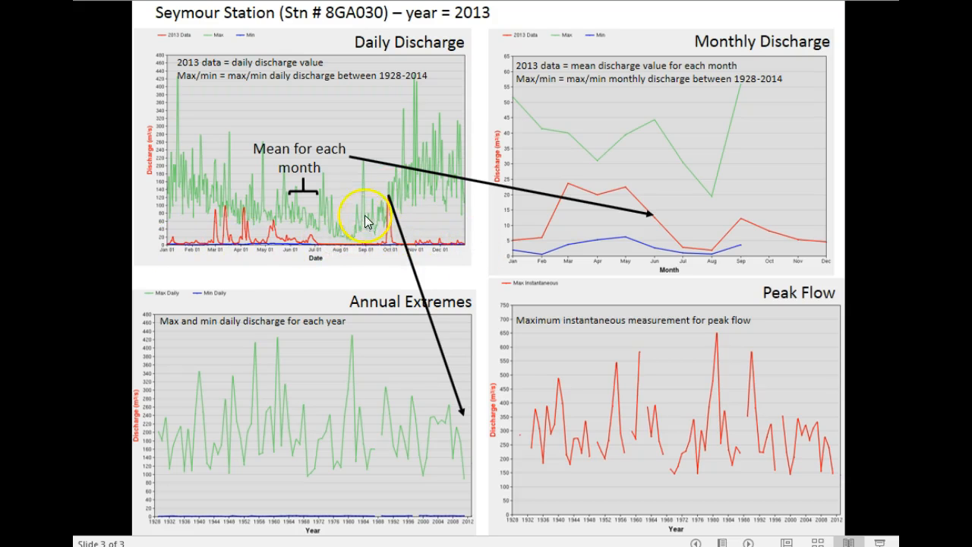
mouse_move(459, 436)
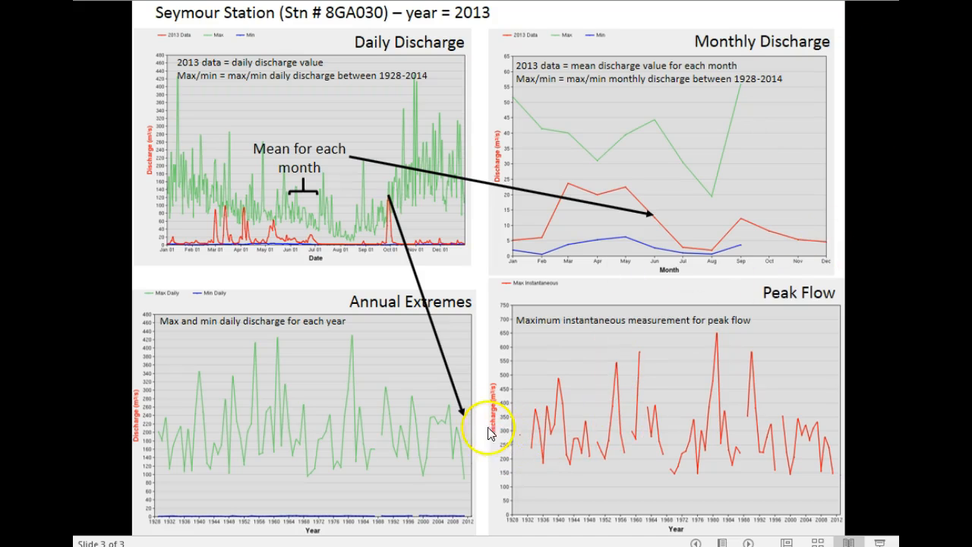
mouse_move(663, 364)
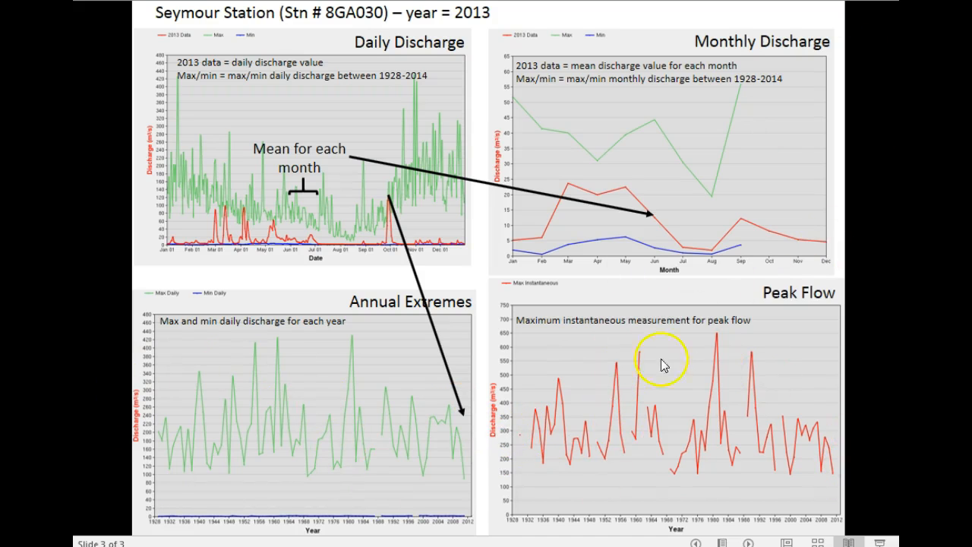
mouse_move(861, 468)
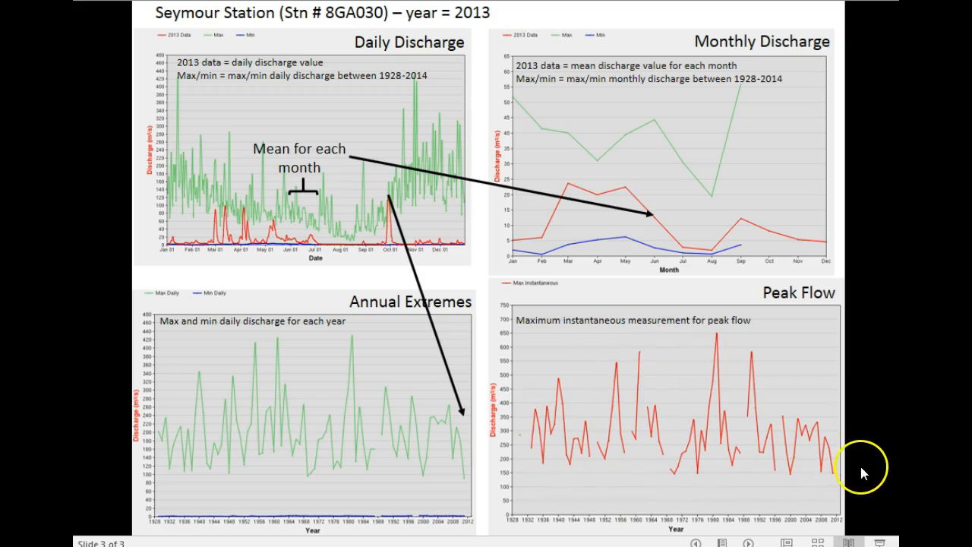
mouse_move(667, 458)
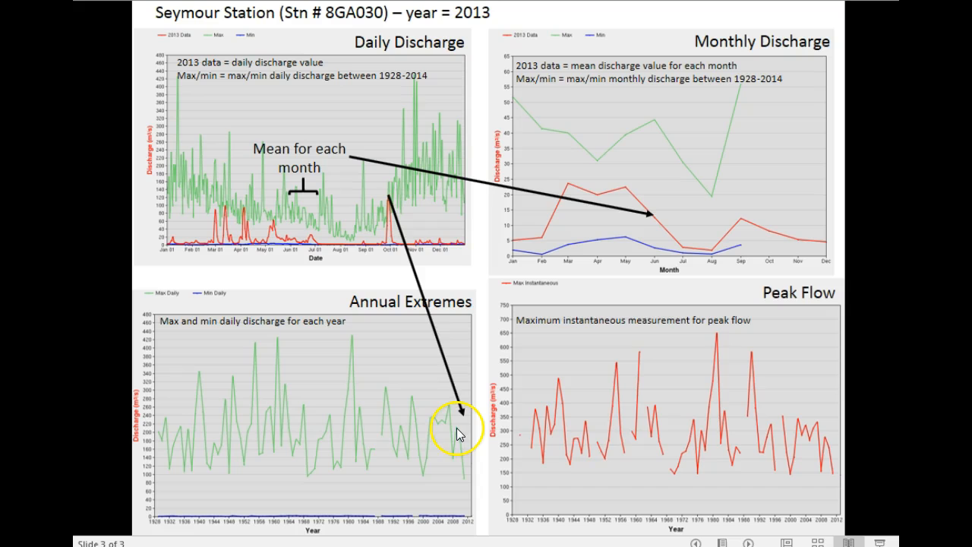
mouse_move(394, 205)
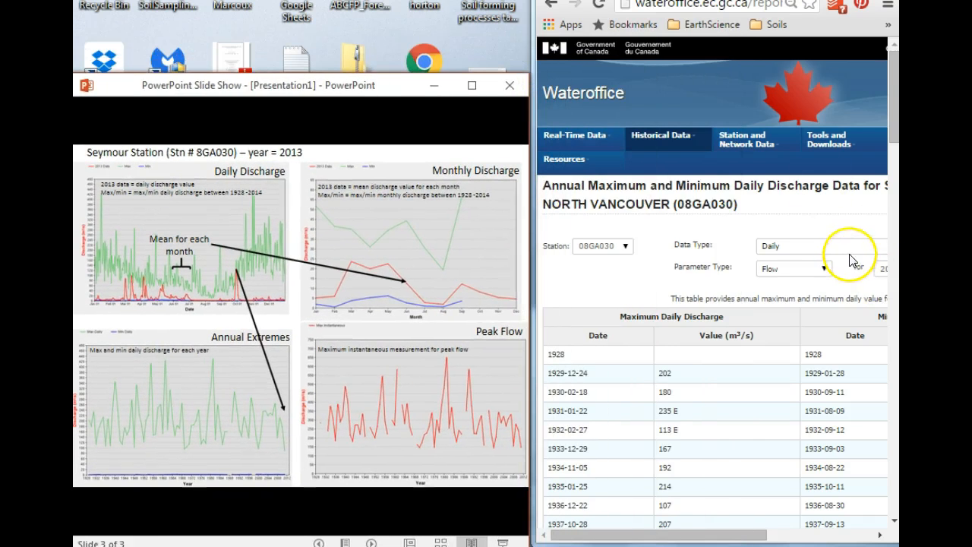
Switch to Graph view and load the Daily 2013 discharge graph for 08GA030
left_click(817, 246)
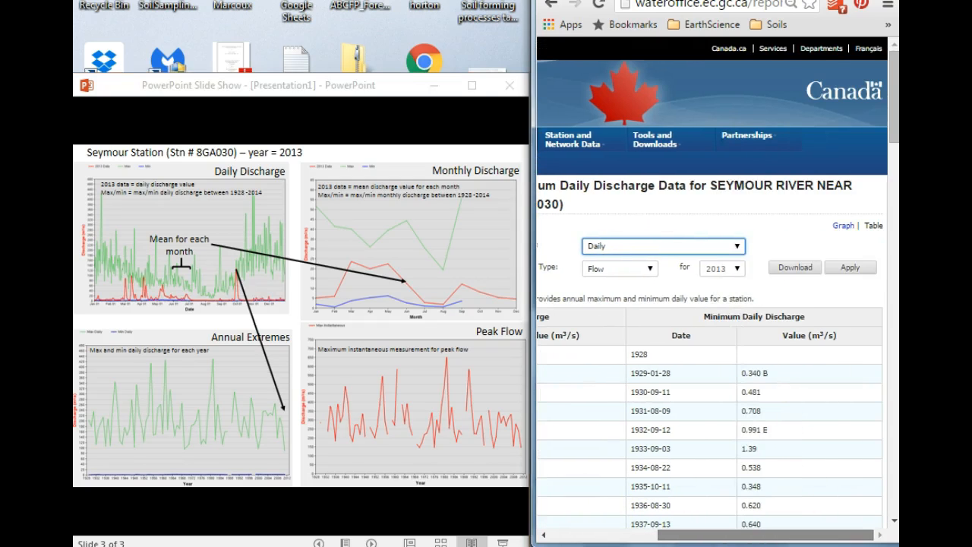
left_click(850, 267)
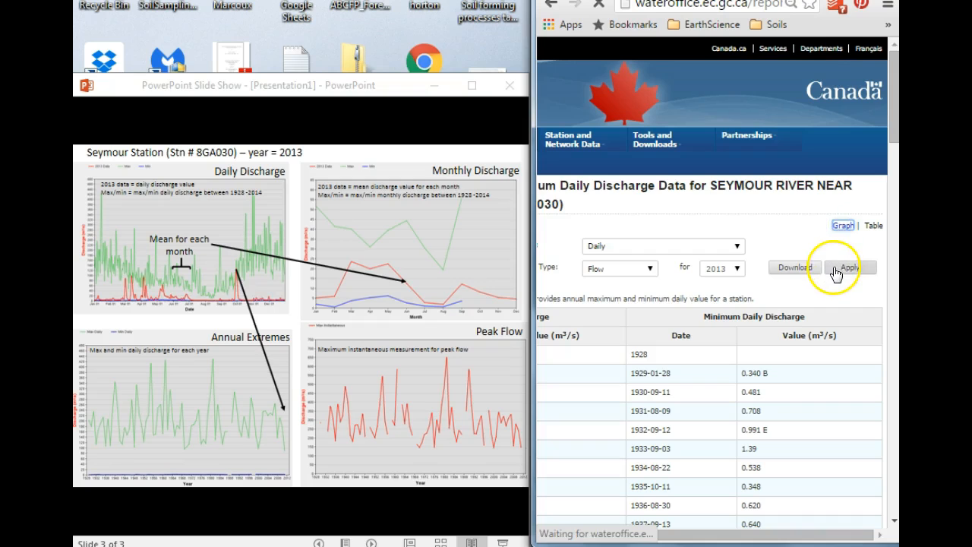
left_click(850, 267)
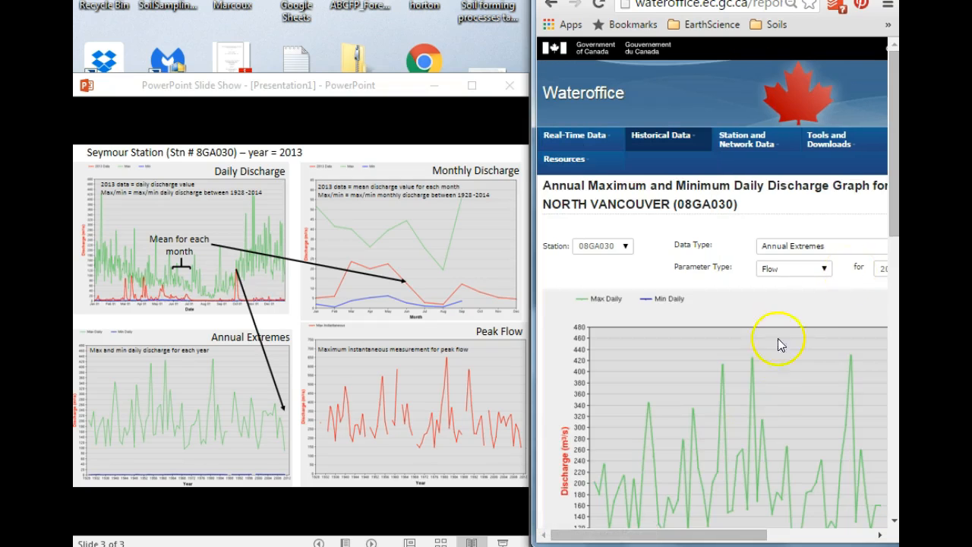
left_click(821, 246)
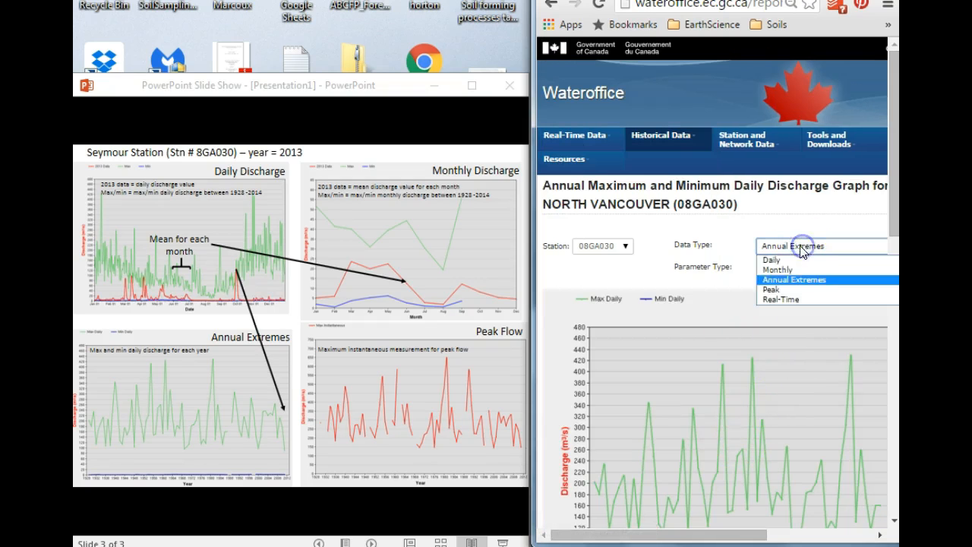
left_click(772, 260)
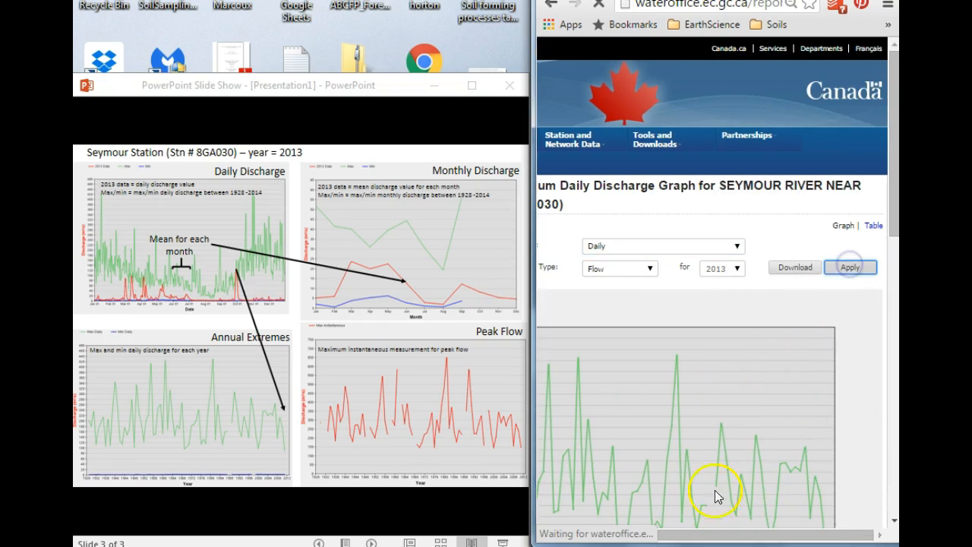
left_click(850, 266)
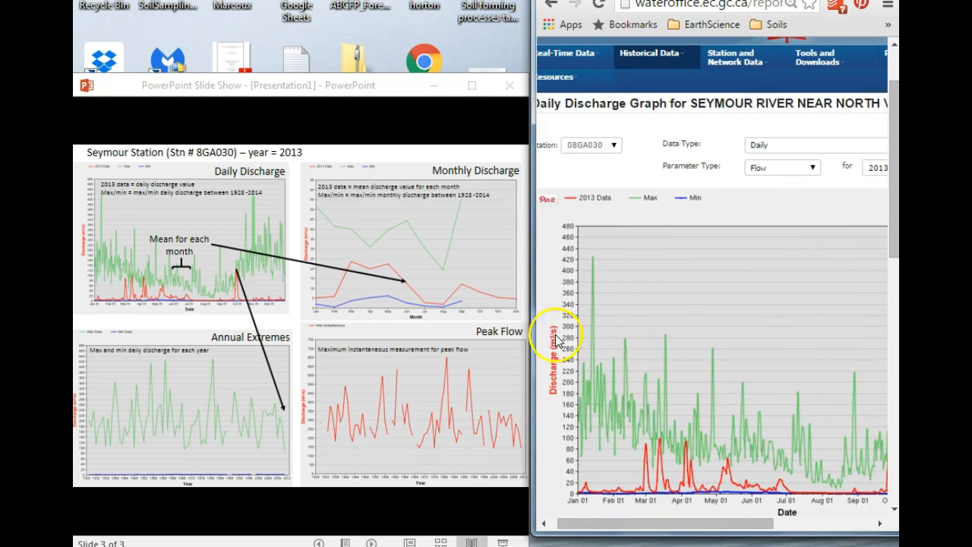
mouse_move(574, 492)
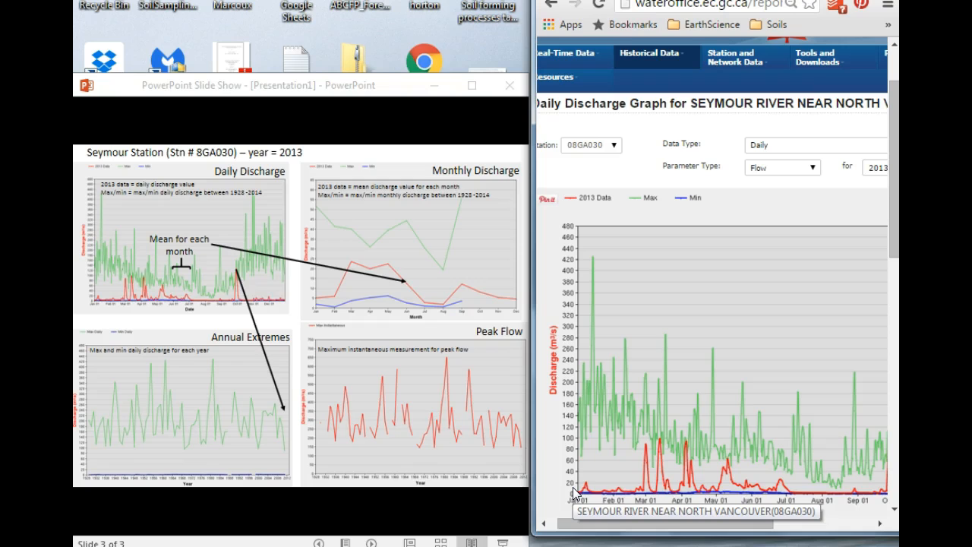
mouse_move(558, 351)
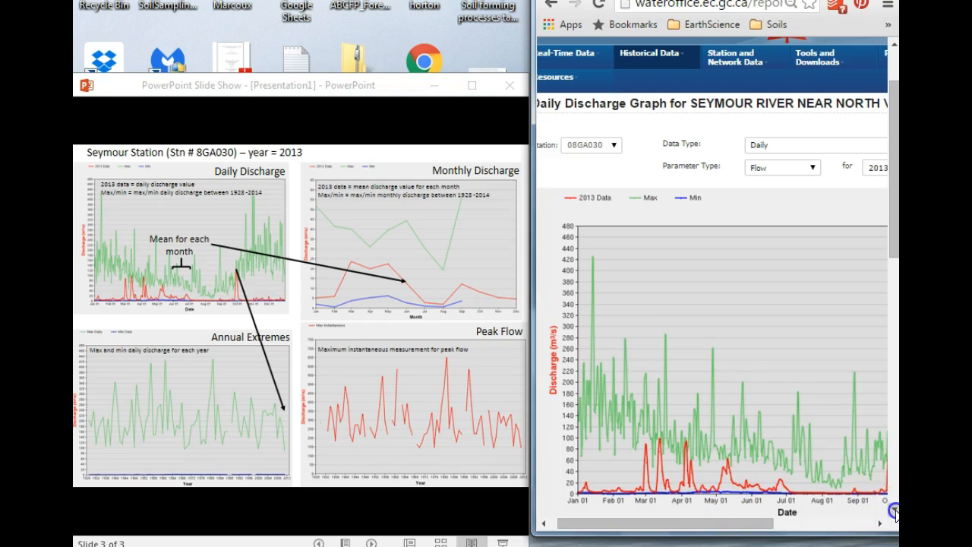
Scroll the 2013 daily discharge graph into full view with its date axis and legend
scroll("down", 3)
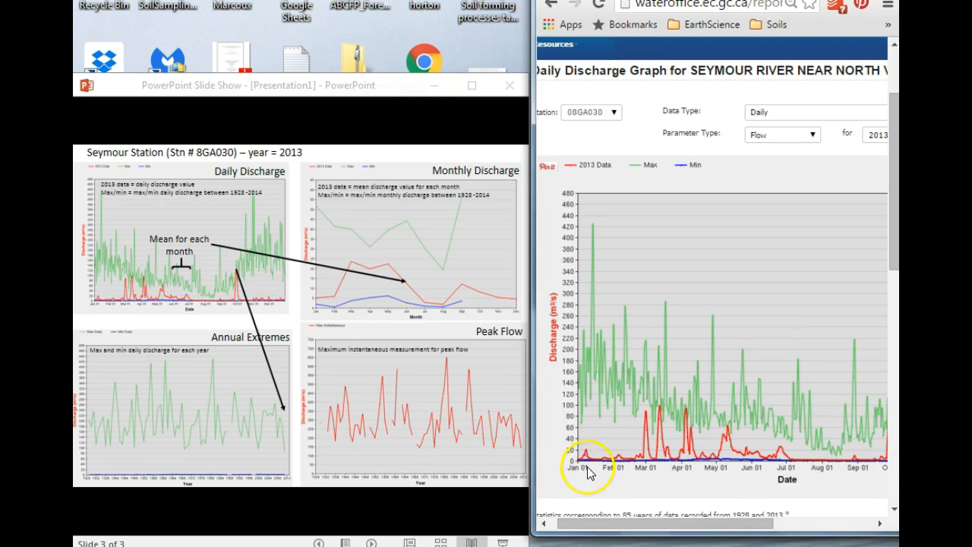
mouse_move(616, 466)
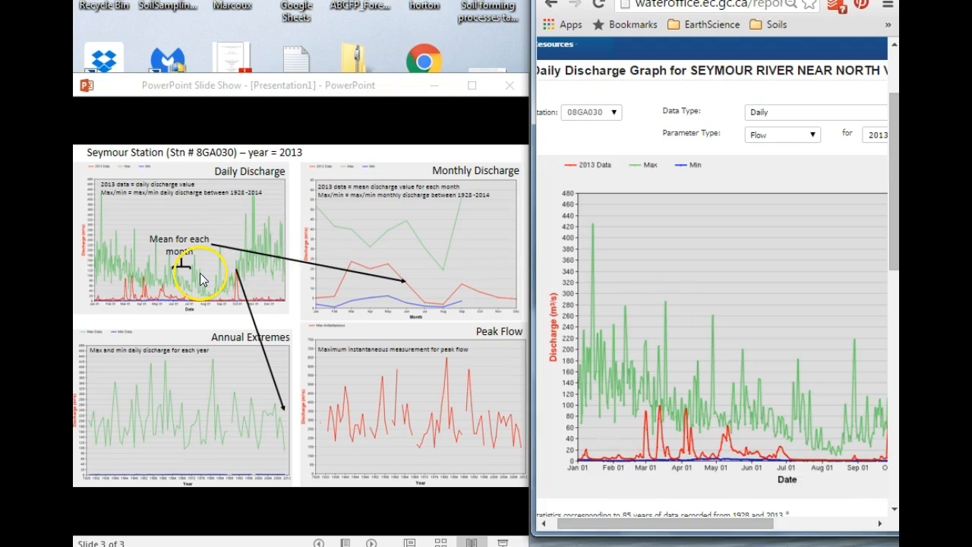
mouse_move(702, 511)
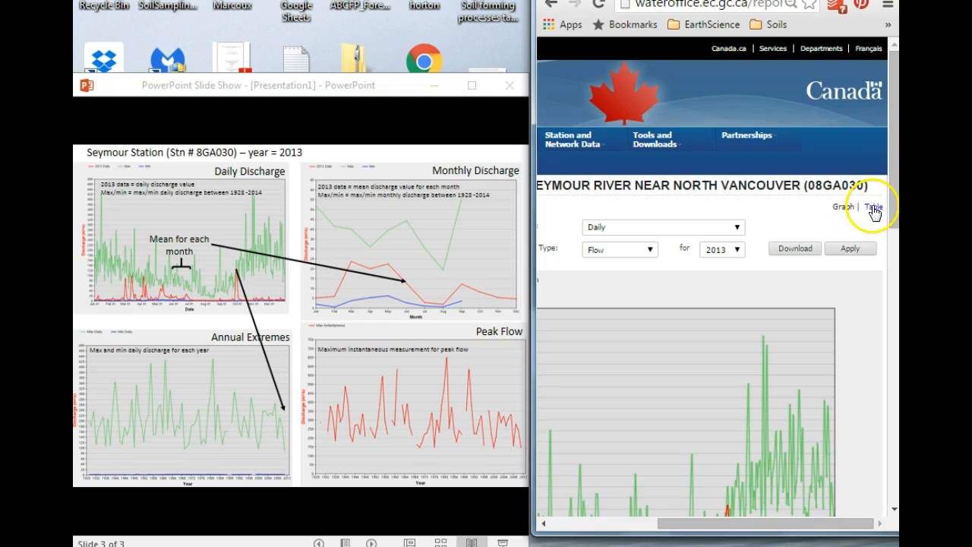
Switch to the 2013 daily discharge table and scroll through the daily values
left_click(873, 207)
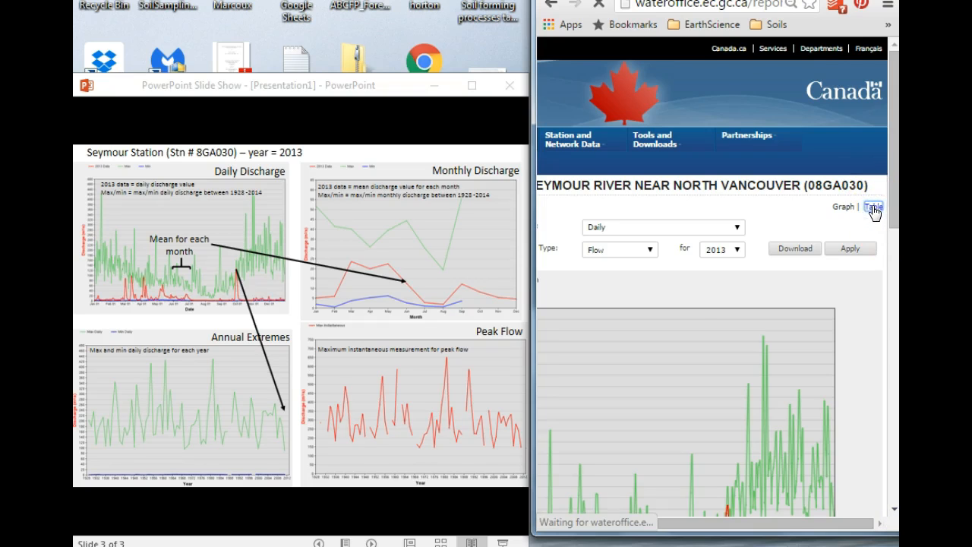
left_click(873, 207)
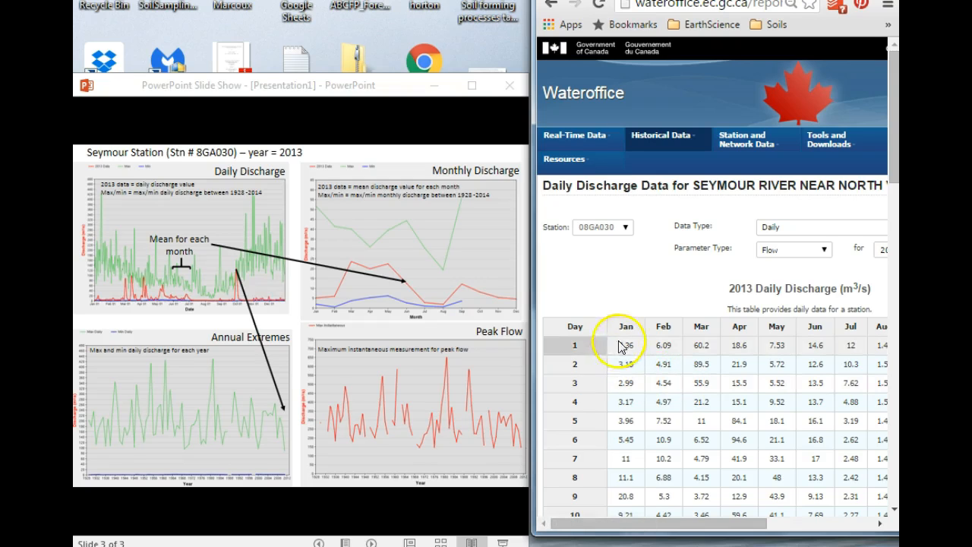
mouse_move(629, 359)
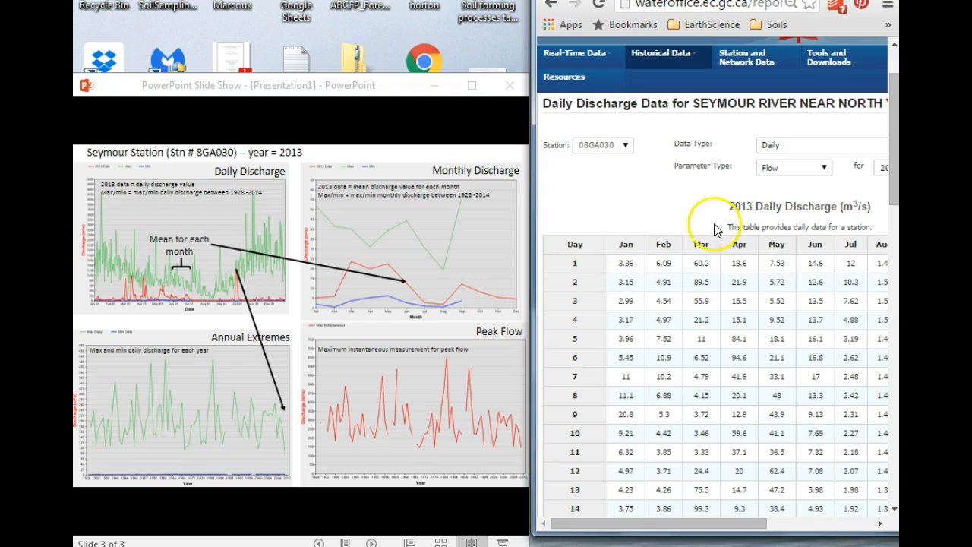
scroll("down", 3)
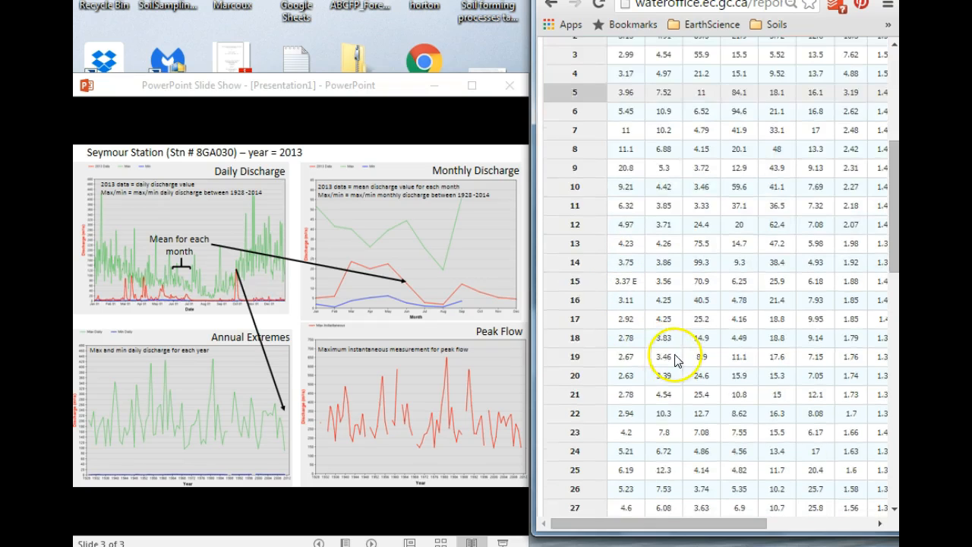
scroll("down", 3)
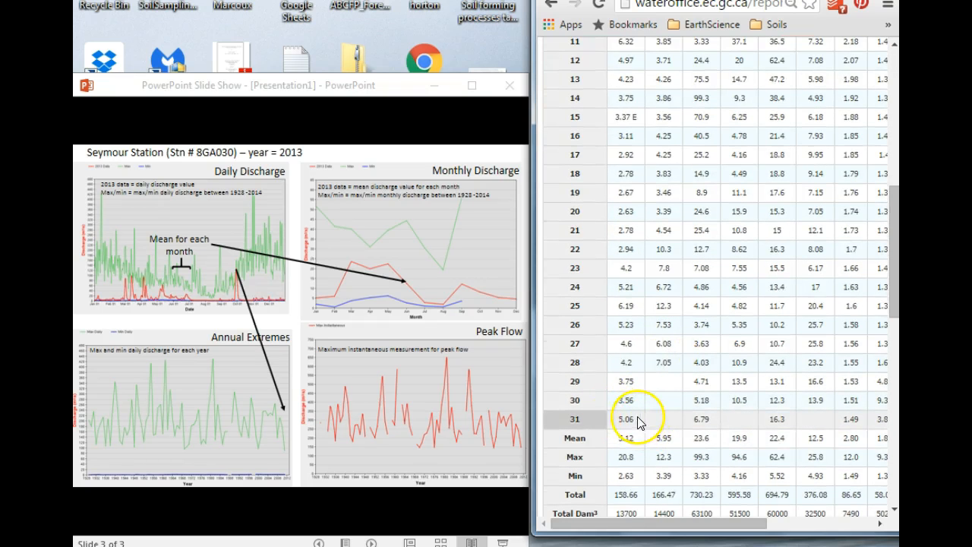
scroll("down", 3)
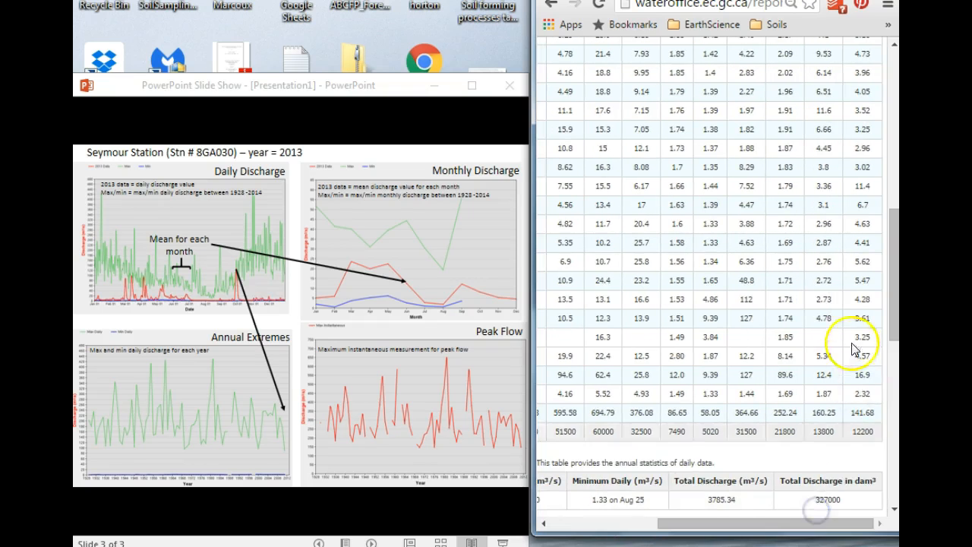
scroll("up", 3)
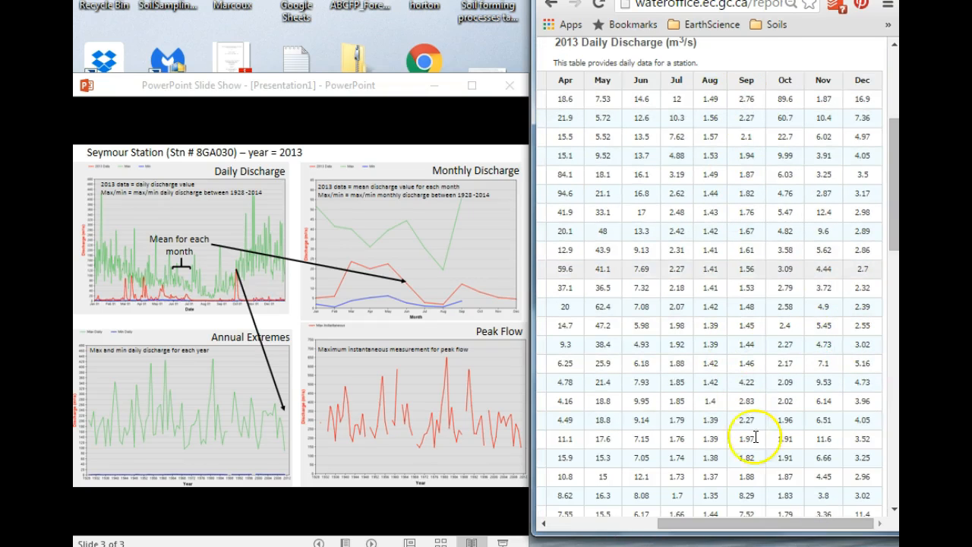
scroll("down", 3)
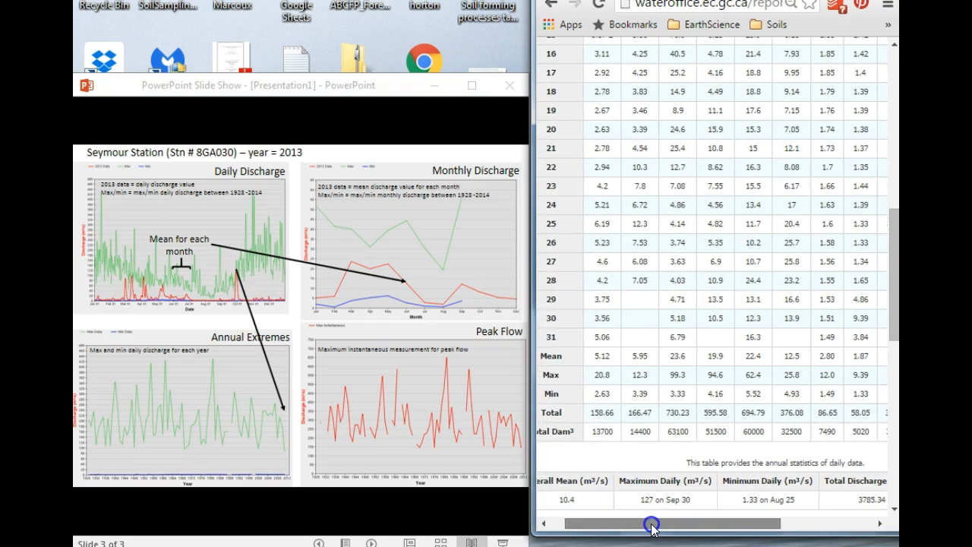
Review the monthly mean, max, min and total rows and annual statistics
left_click_drag(652, 523, 720, 523)
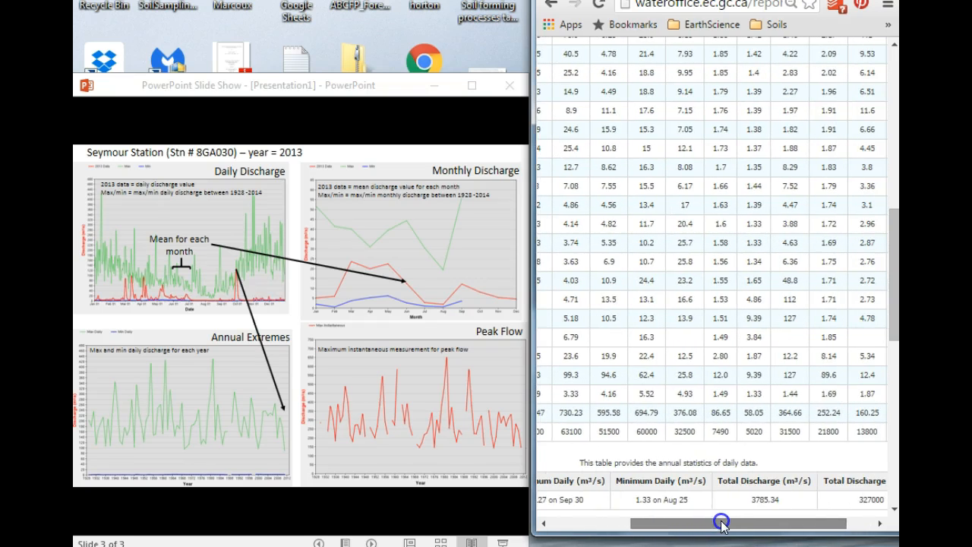
mouse_move(525, 371)
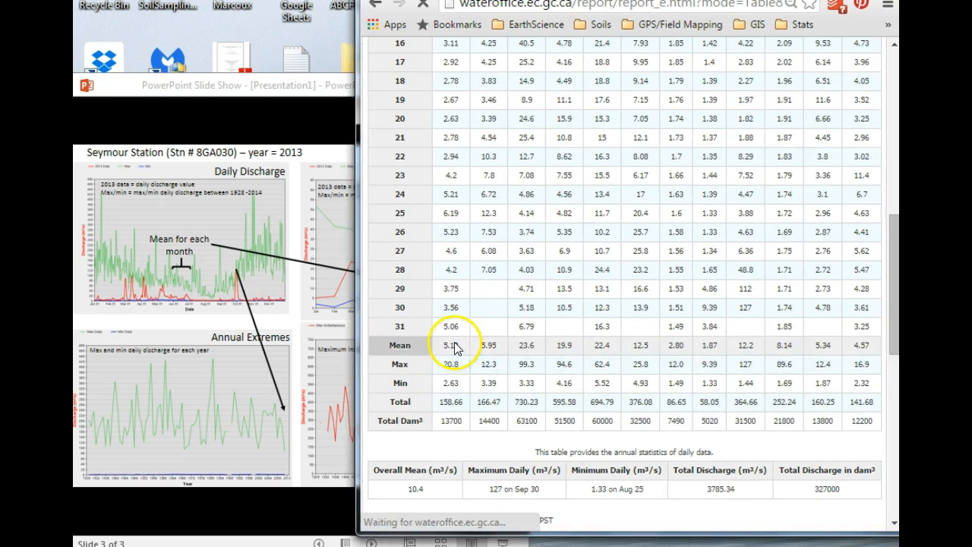
scroll("up", 3)
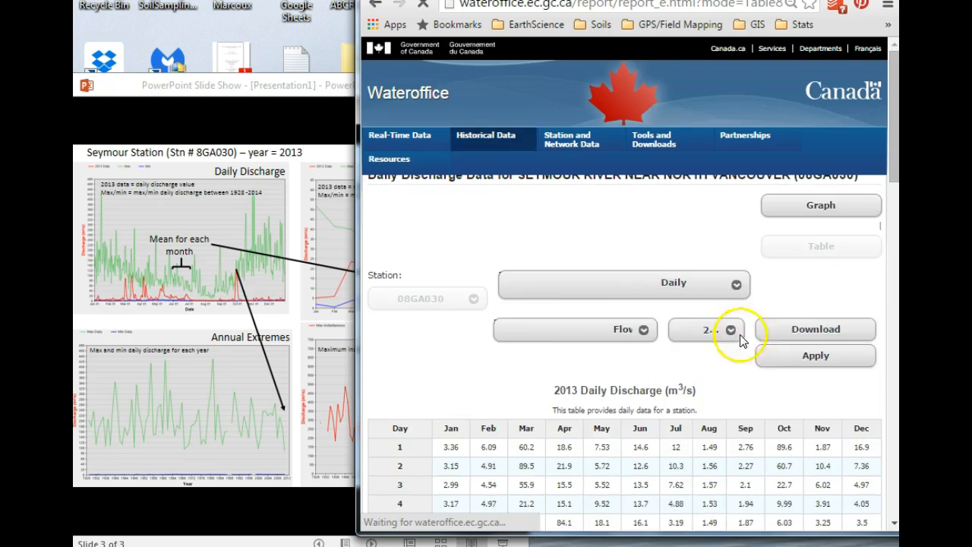
scroll("down", 3)
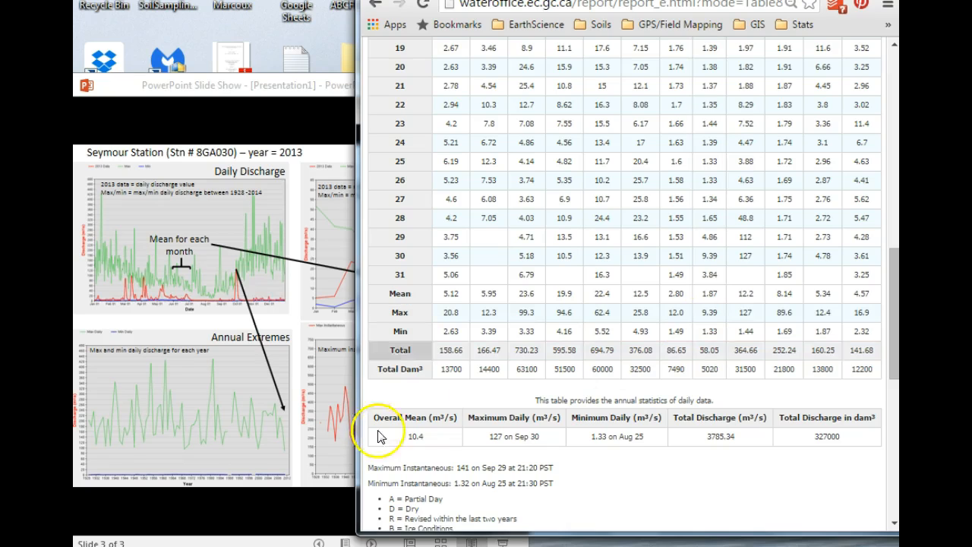
mouse_move(493, 437)
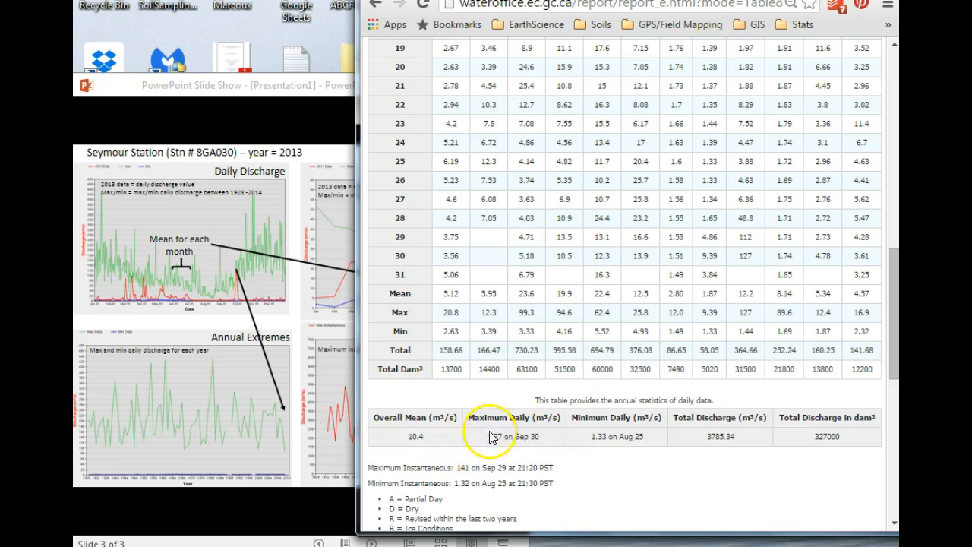
mouse_move(543, 442)
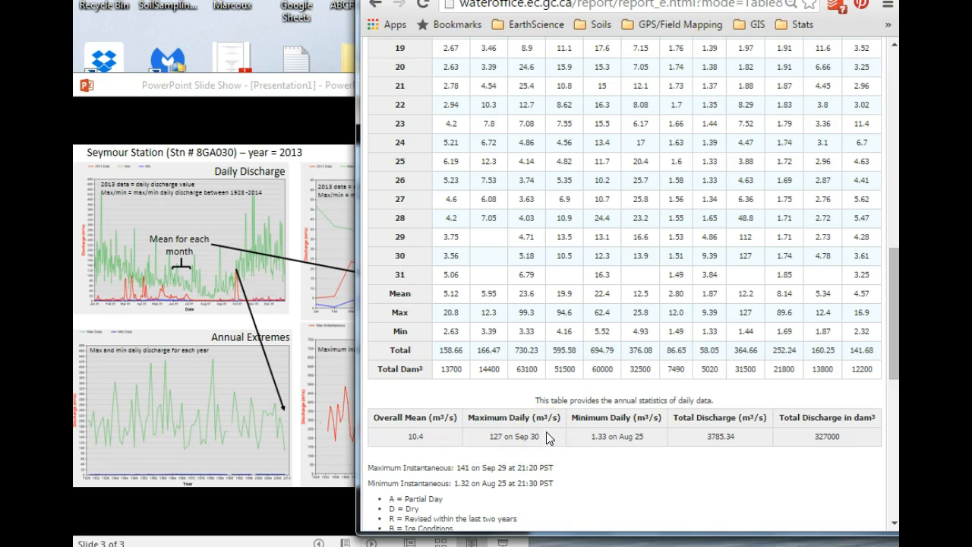
mouse_move(231, 357)
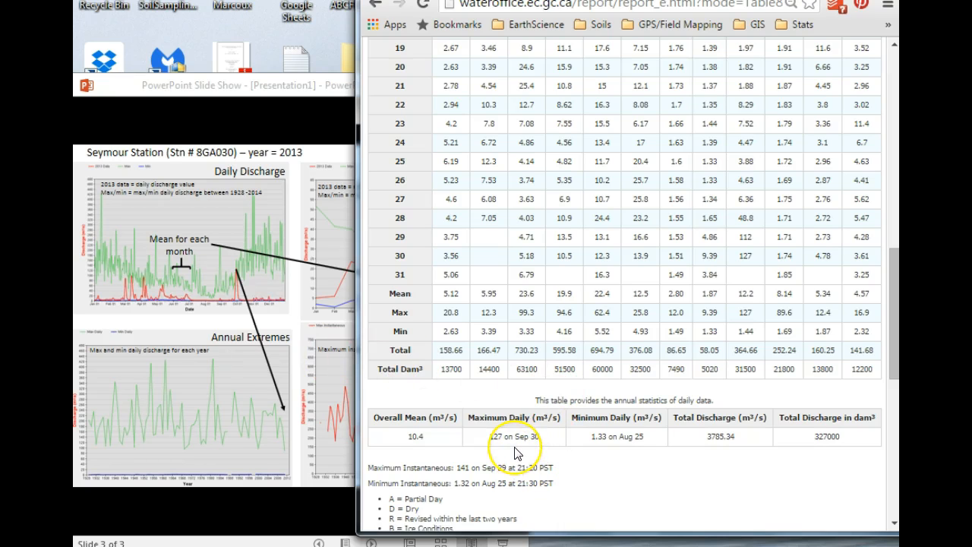
scroll("up", 3)
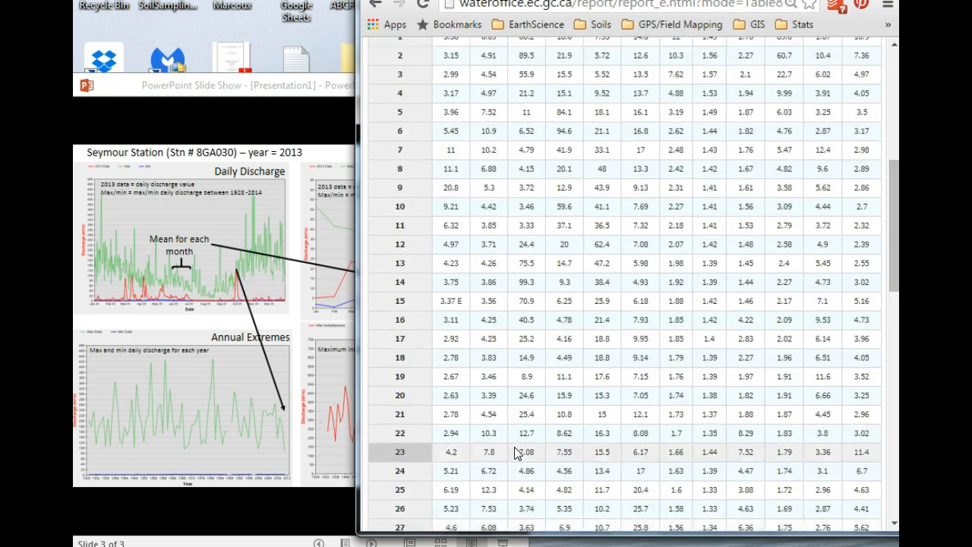
scroll("down", 3)
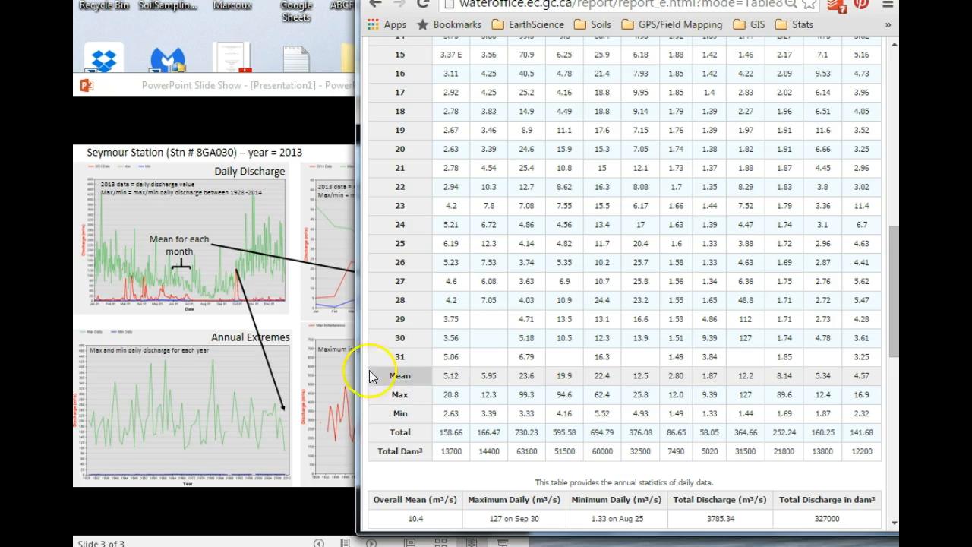
mouse_move(188, 312)
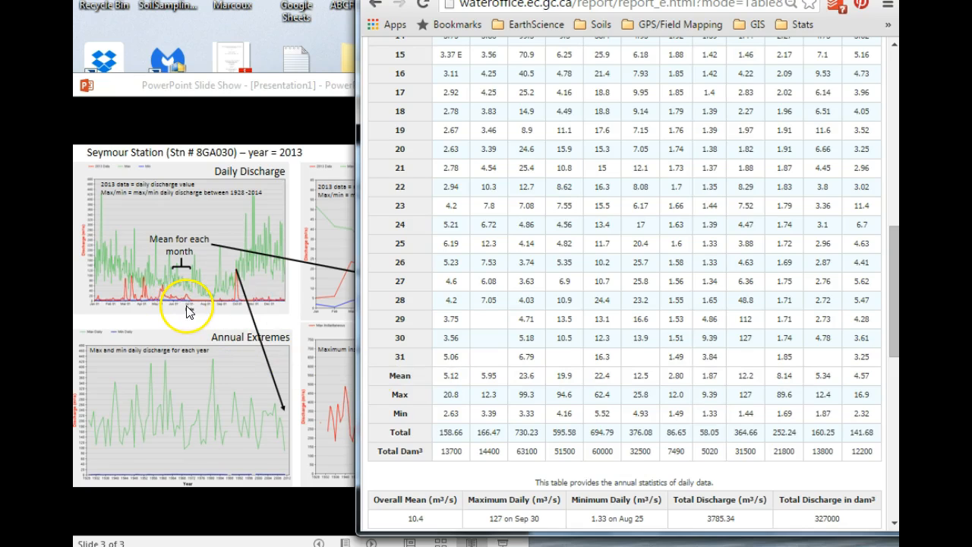
scroll("up", 3)
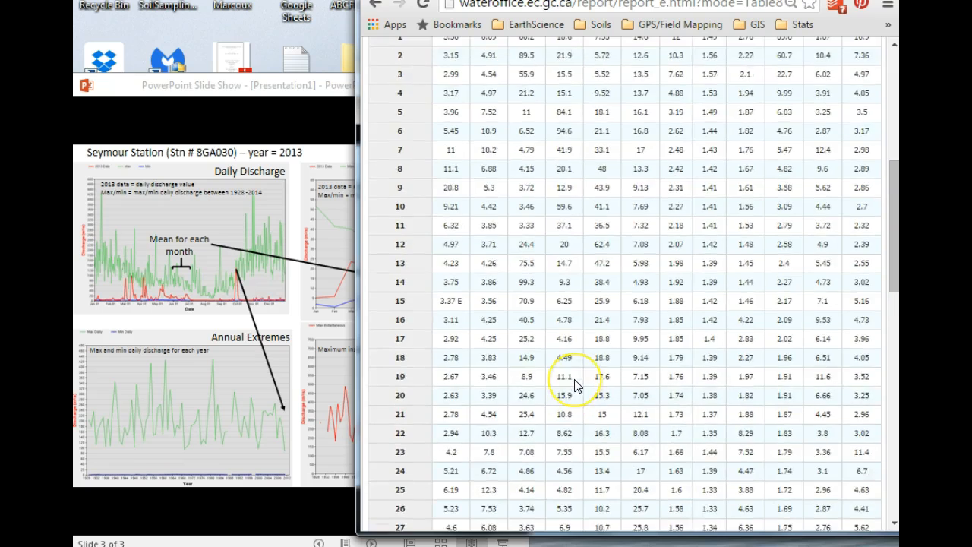
scroll("up", 3)
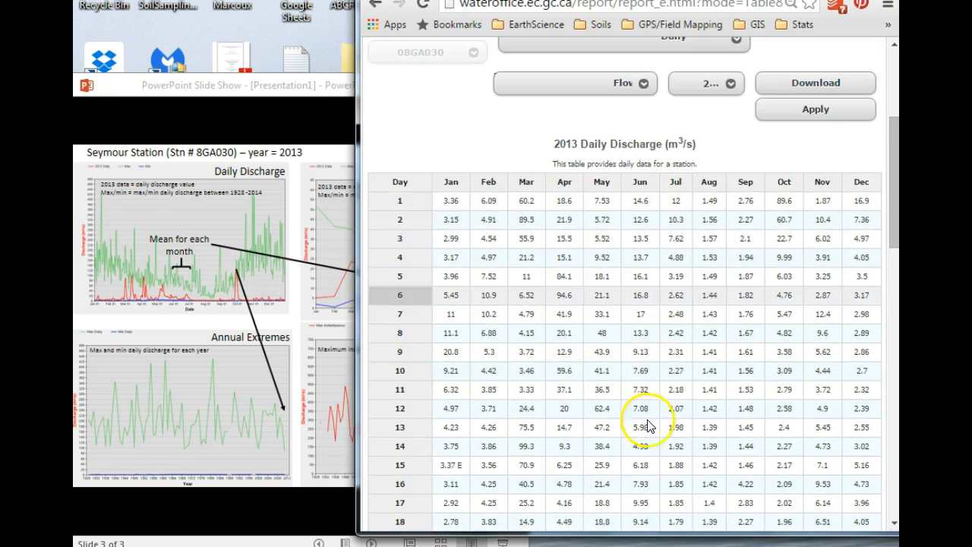
scroll("down", 3)
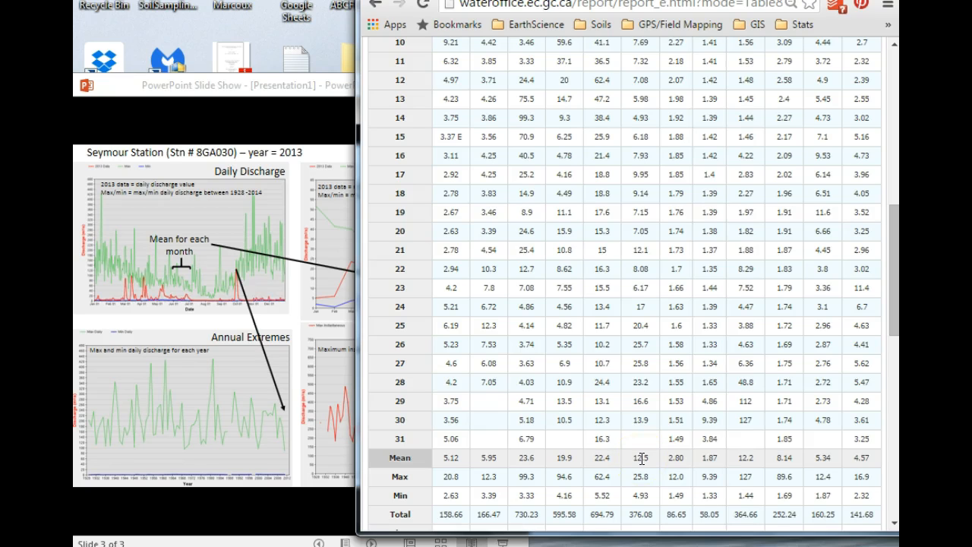
mouse_move(349, 349)
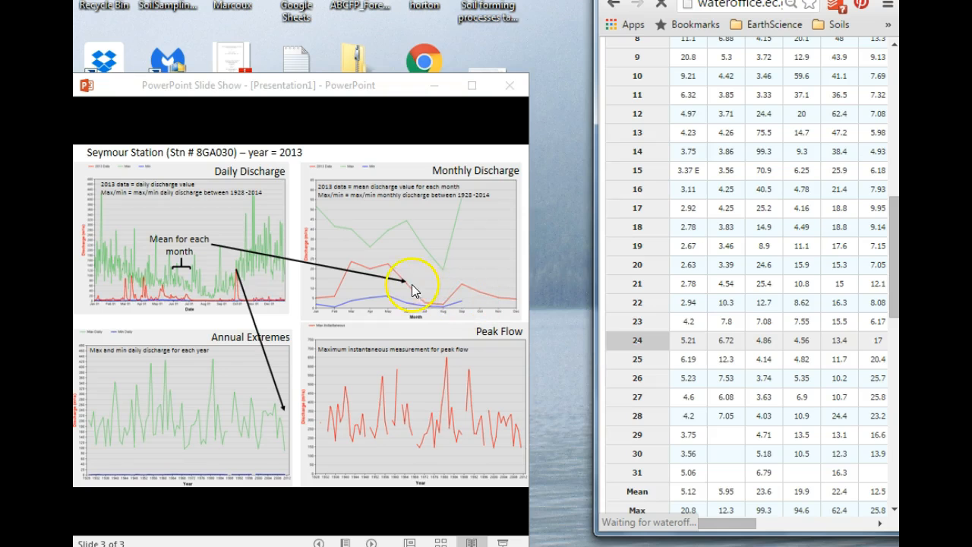
scroll("up", 3)
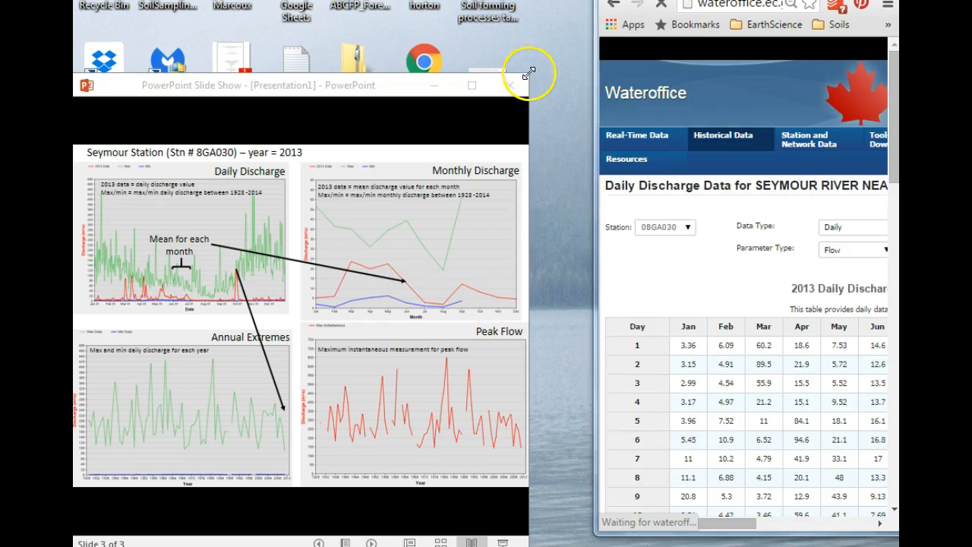
left_click(527, 74)
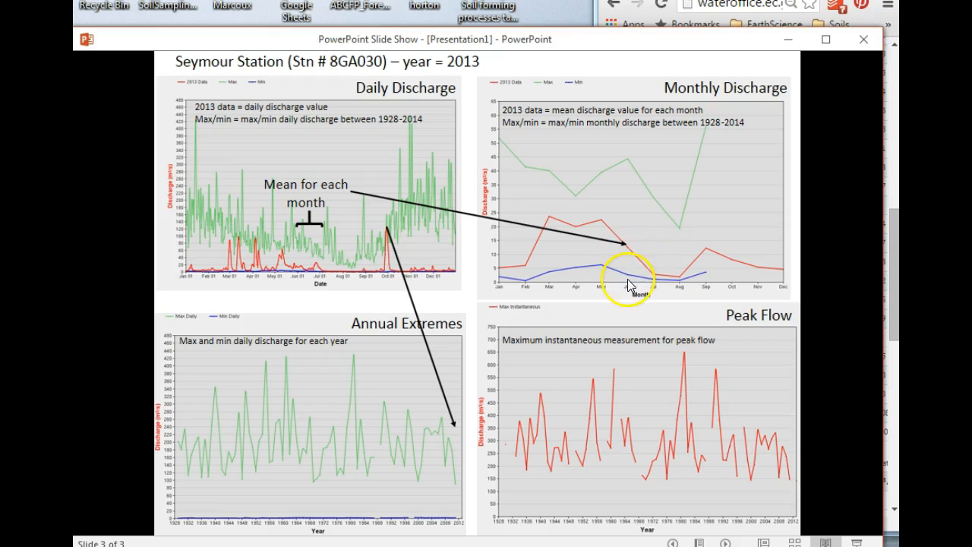
mouse_move(631, 253)
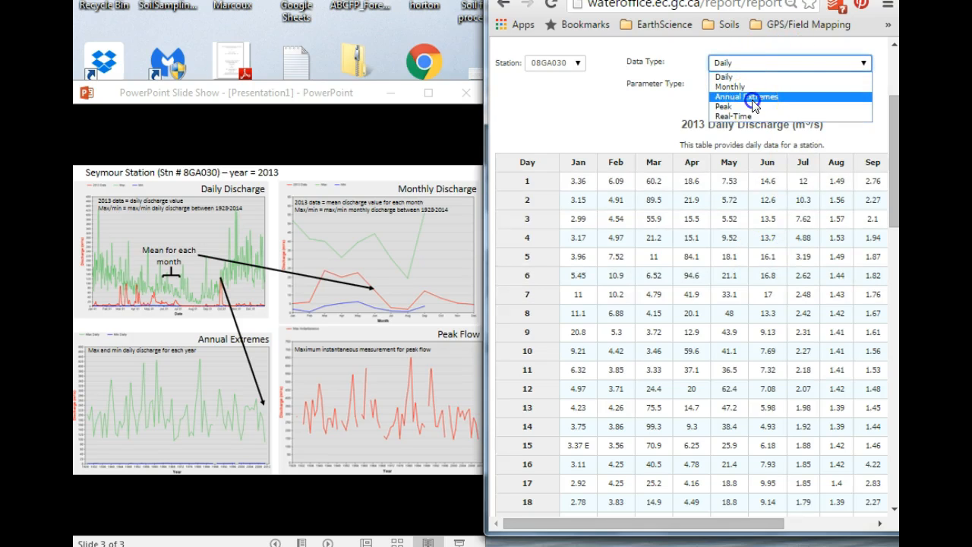
Set Data Type to Annual Extremes and apply to load the yearly daily-discharge extremes
left_click(747, 97)
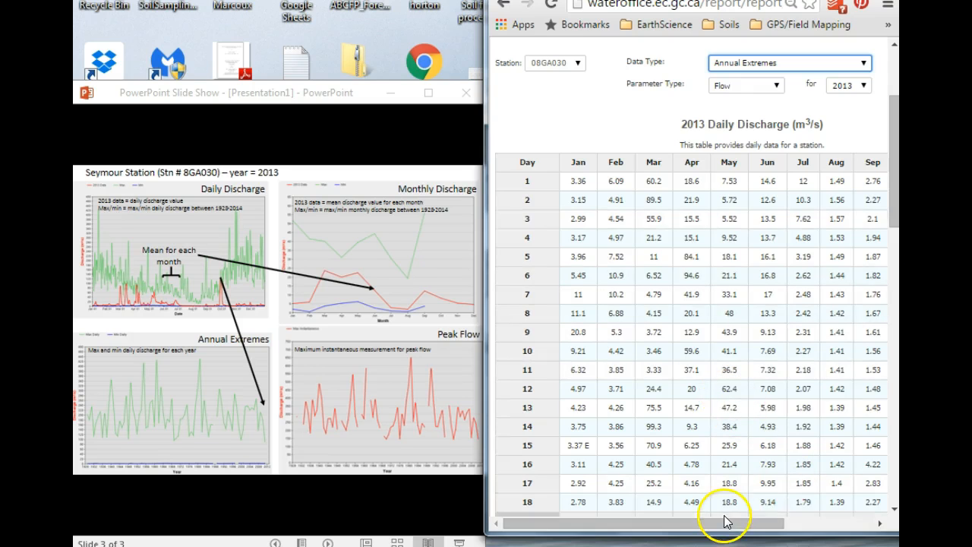
scroll("right", 3)
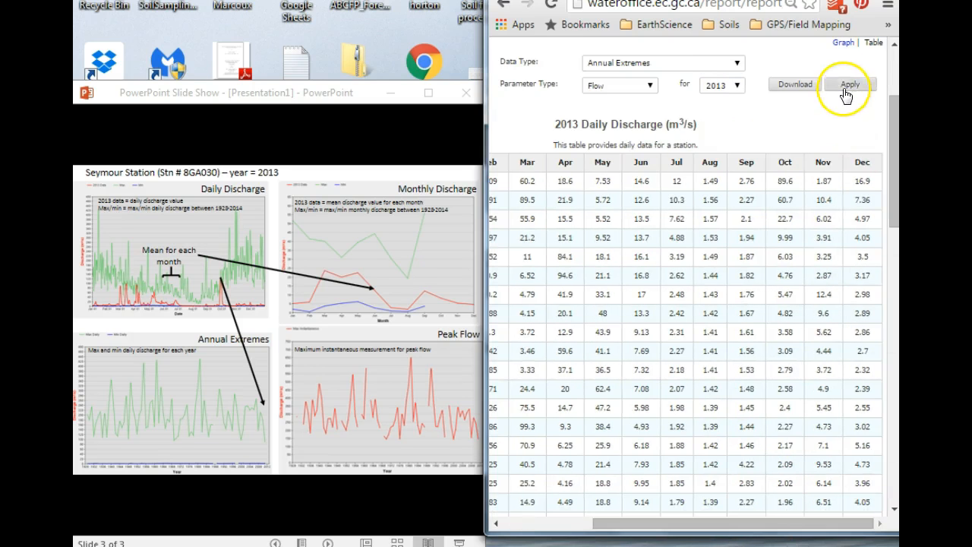
left_click(850, 84)
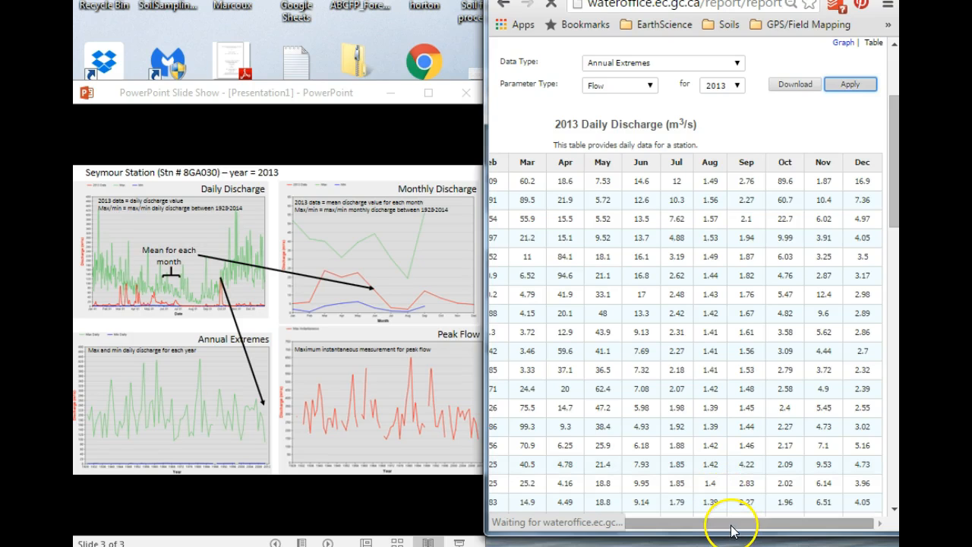
mouse_move(657, 529)
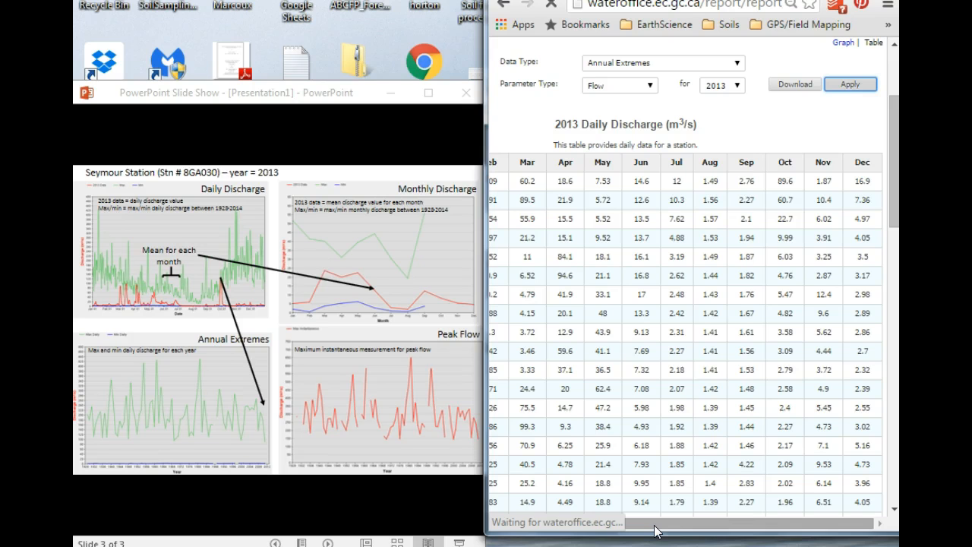
left_click(851, 83)
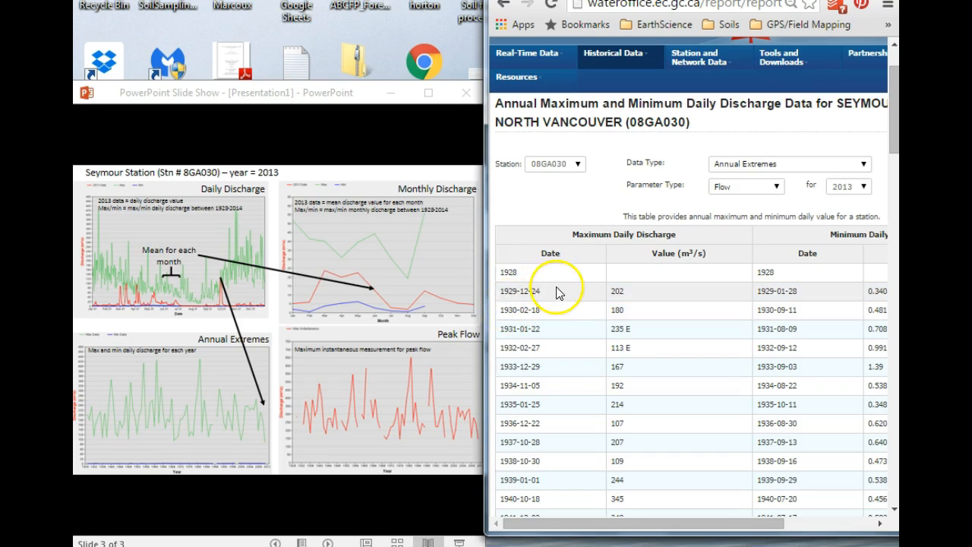
mouse_move(653, 294)
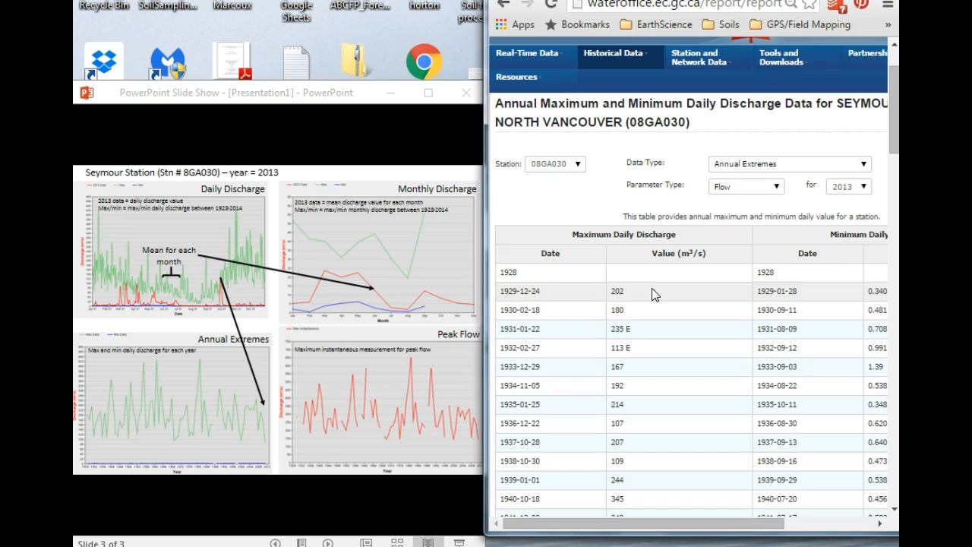
scroll("down", 3)
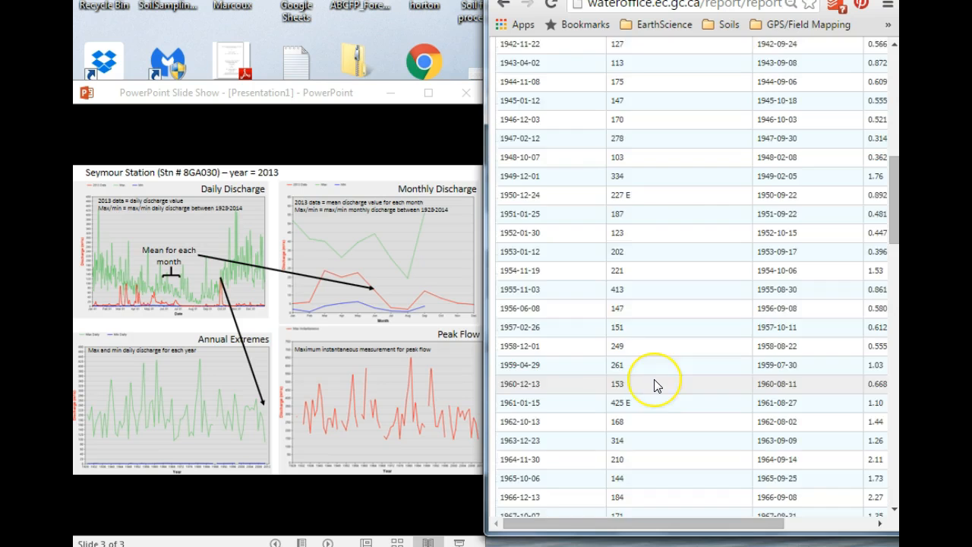
scroll("down", 3)
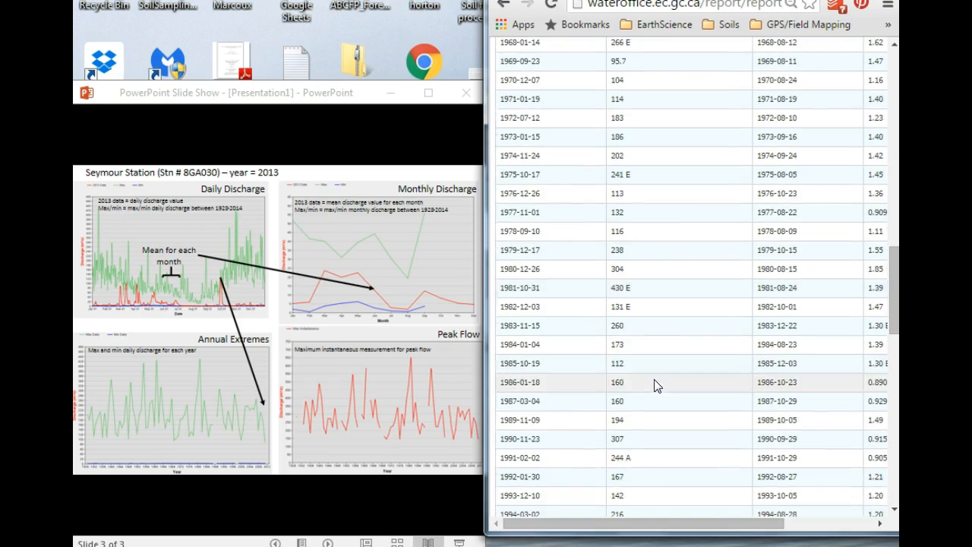
scroll("down", 3)
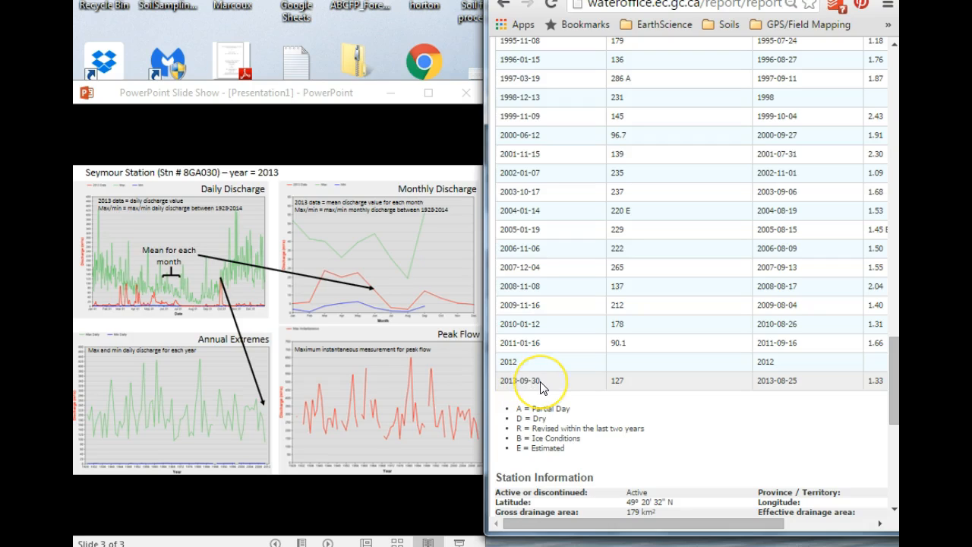
mouse_move(657, 387)
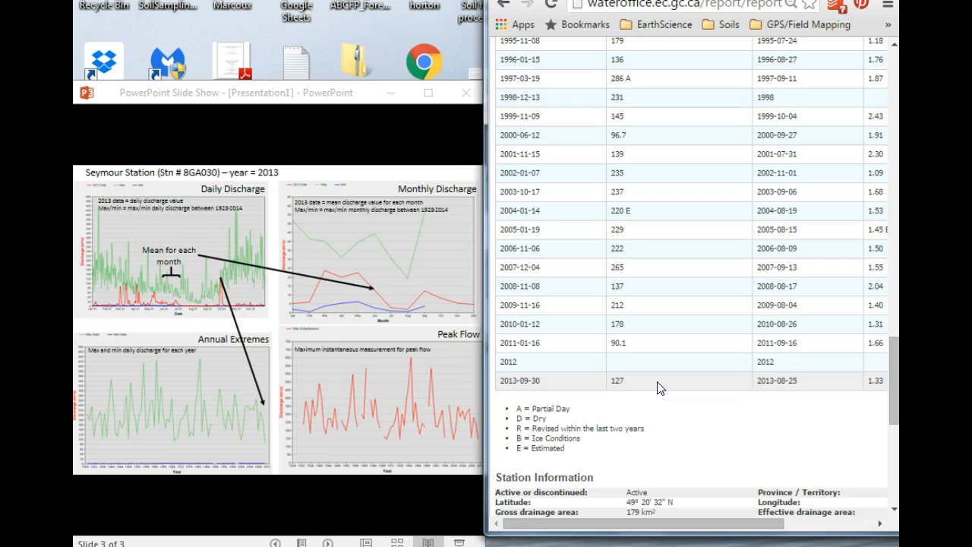
scroll("up", 3)
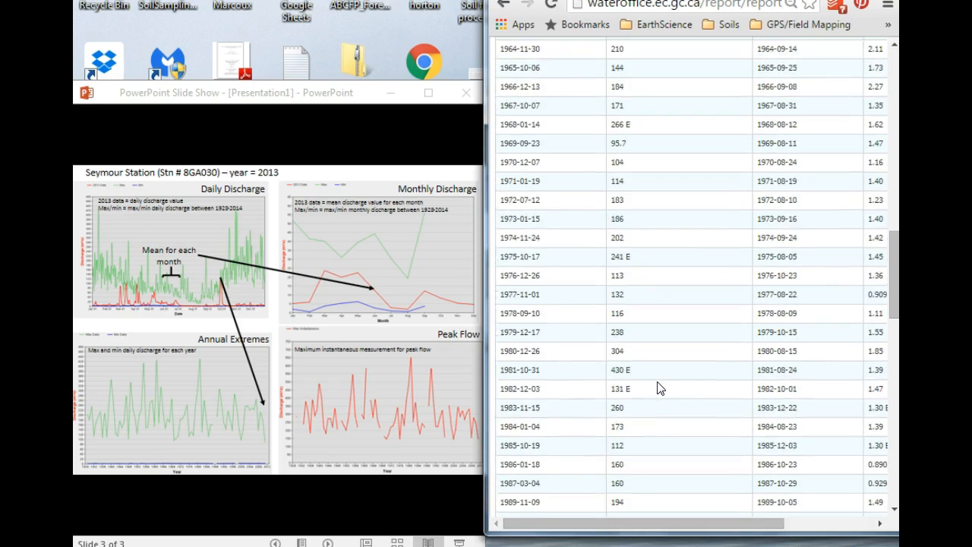
scroll("up", 3)
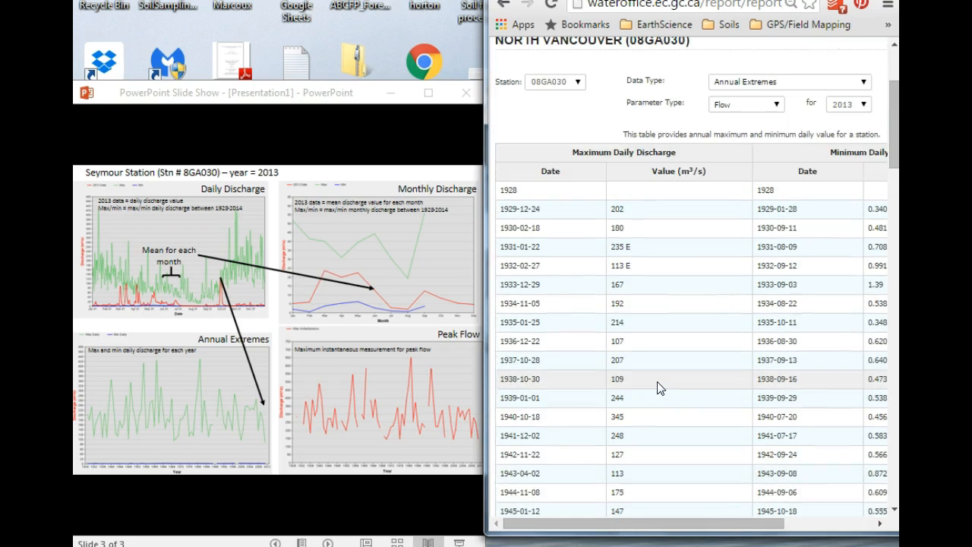
scroll("up", 3)
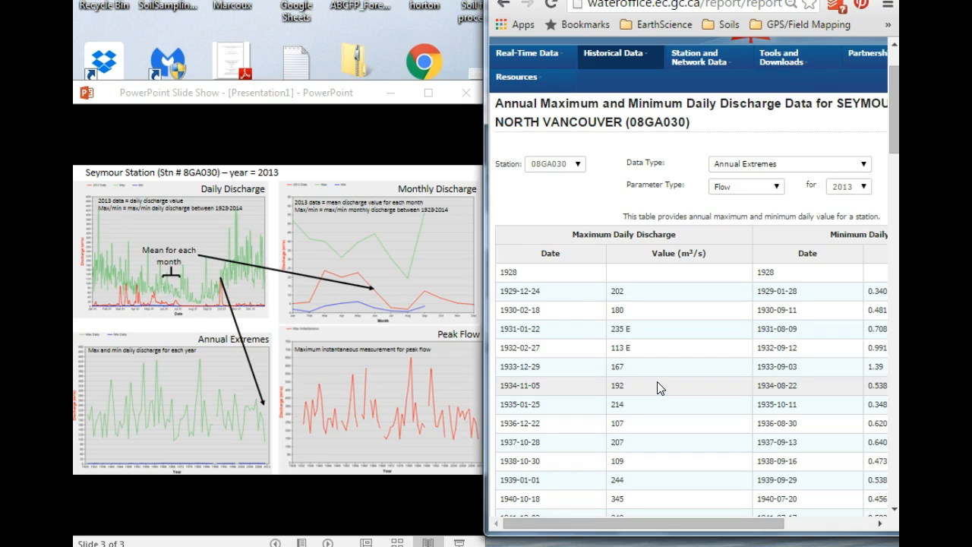
mouse_move(737, 164)
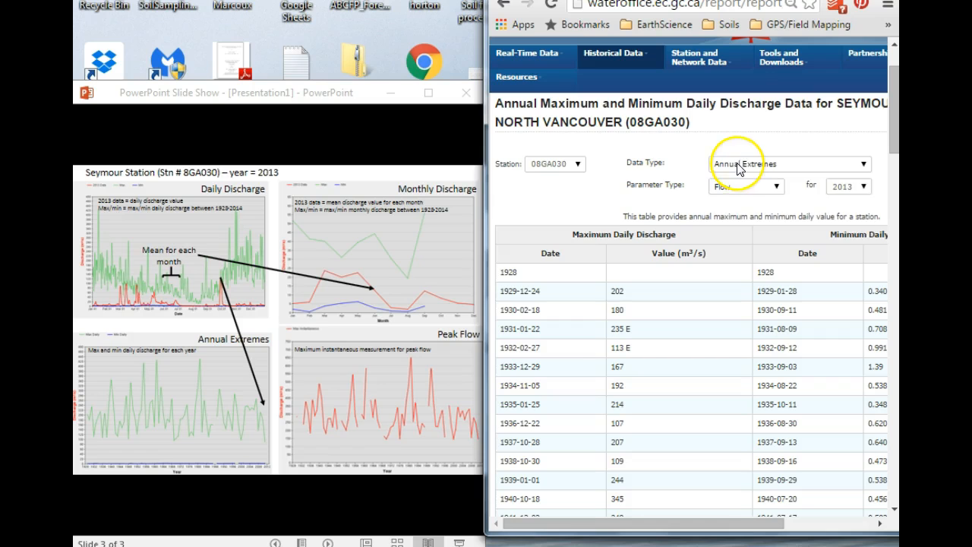
Set Data Type to Peak and apply to load the instantaneous discharge extremes
left_click(788, 163)
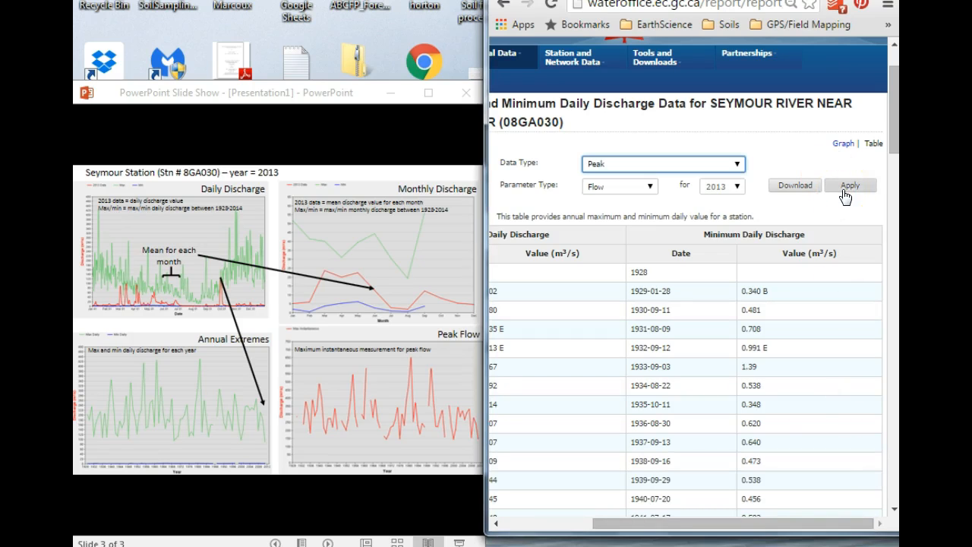
mouse_move(795, 190)
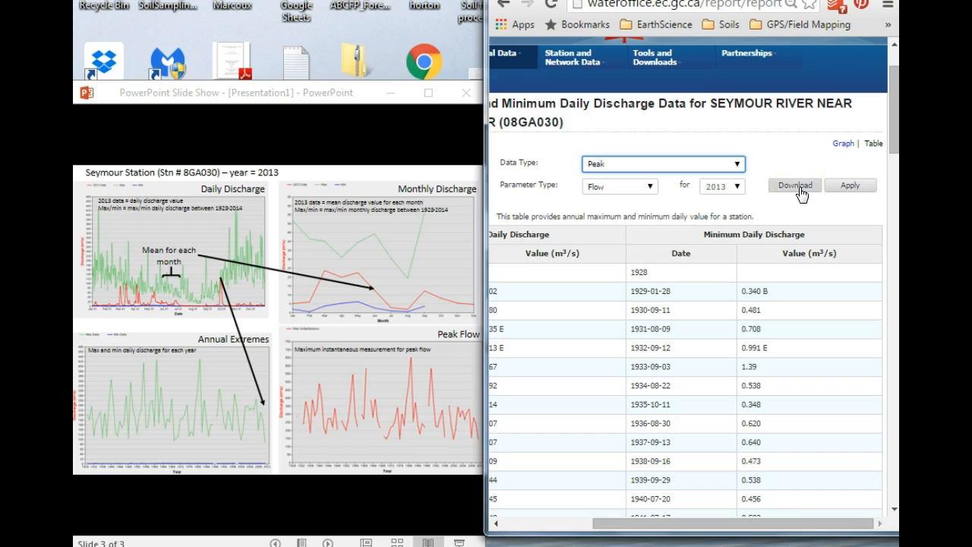
left_click(850, 185)
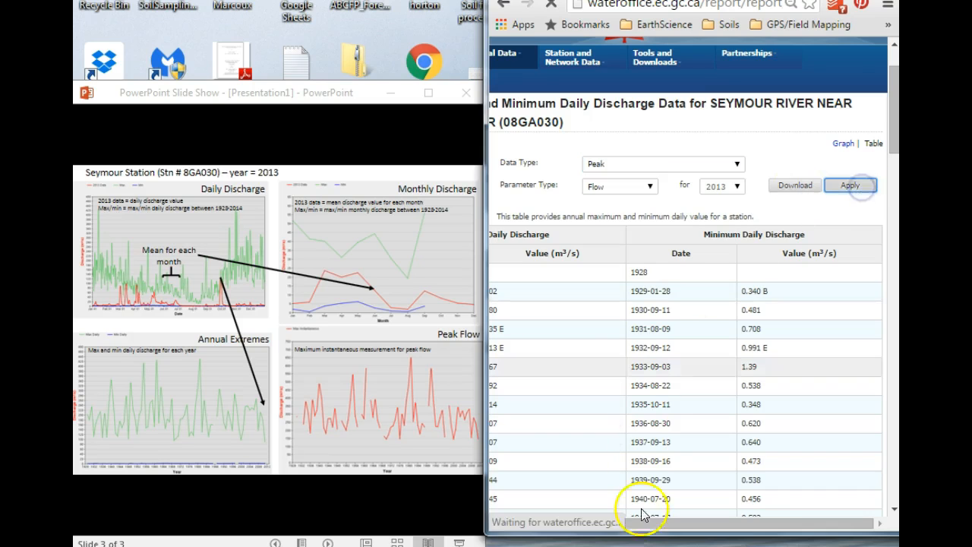
left_click(850, 185)
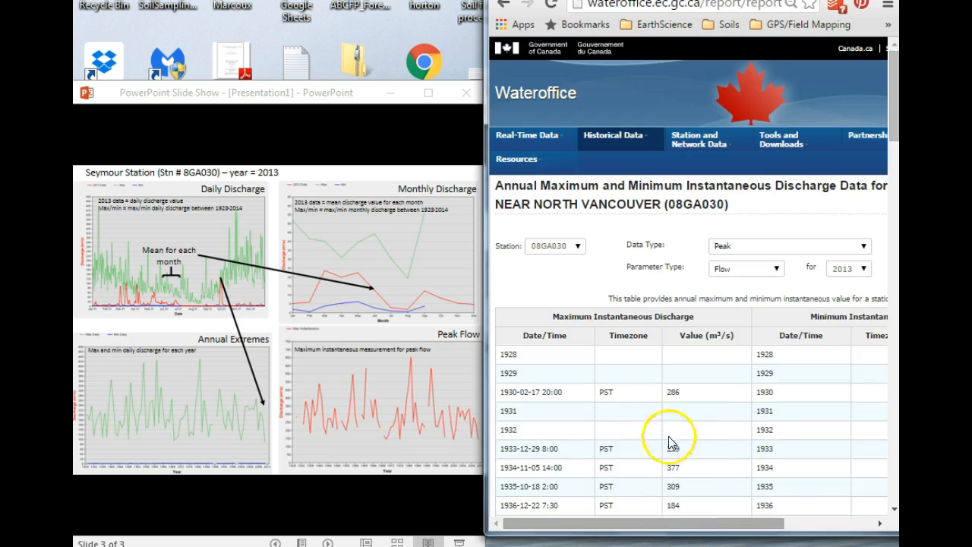
scroll("down", 3)
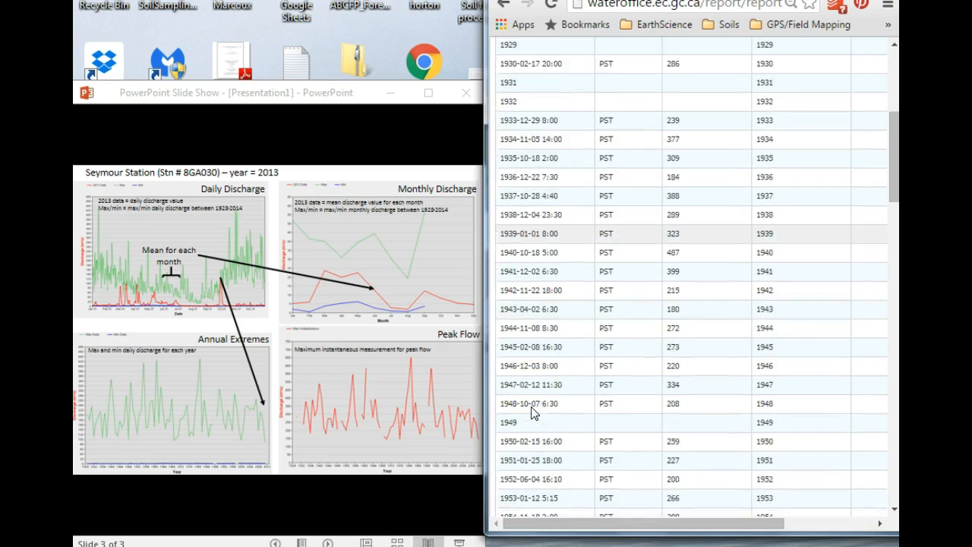
scroll("down", 3)
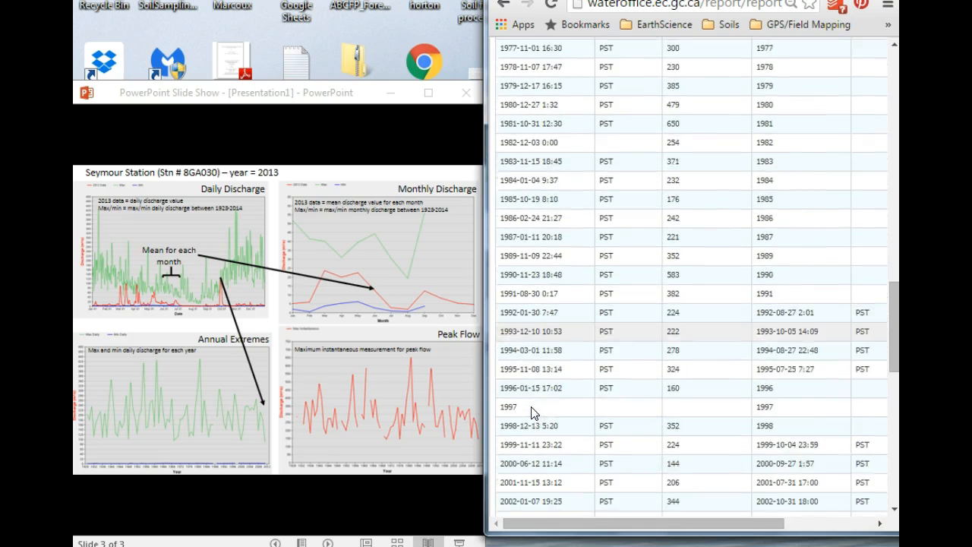
scroll("down", 3)
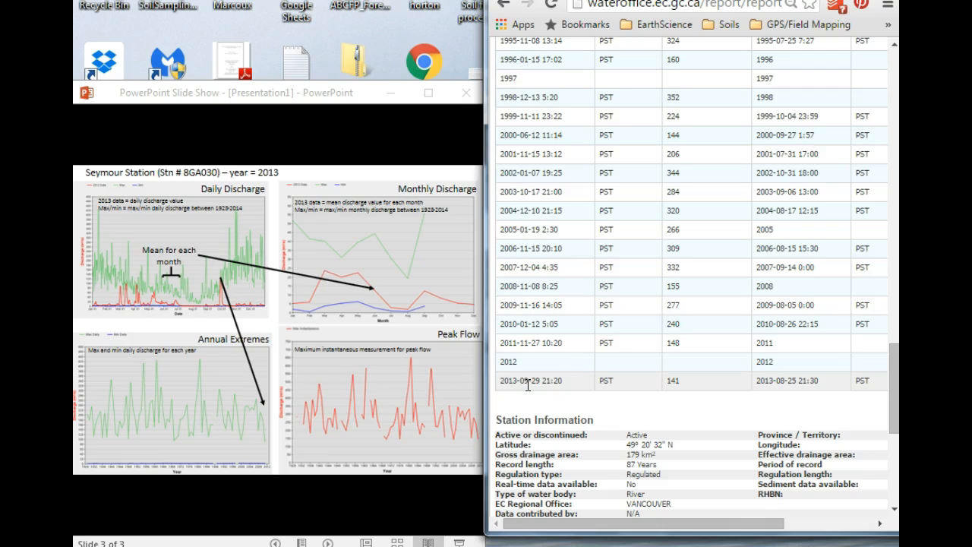
mouse_move(570, 389)
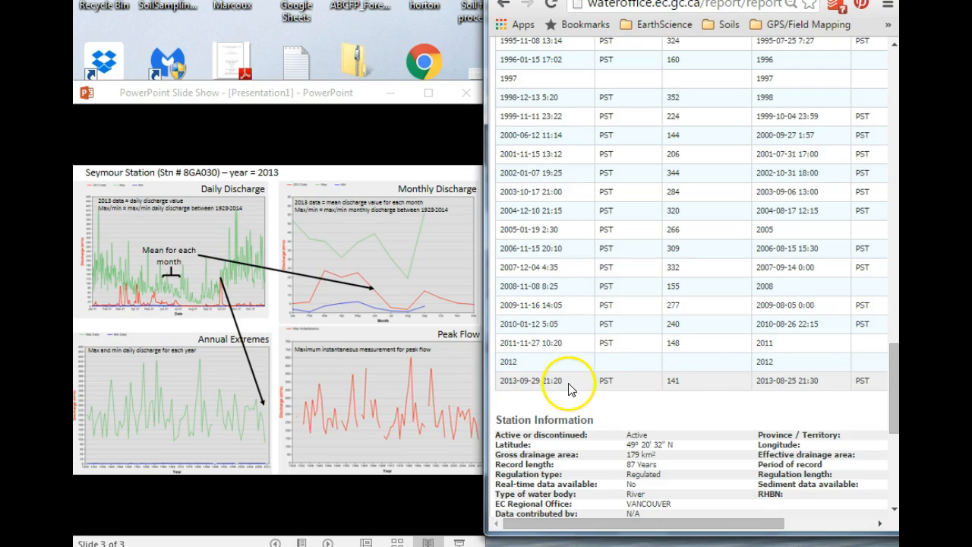
mouse_move(699, 386)
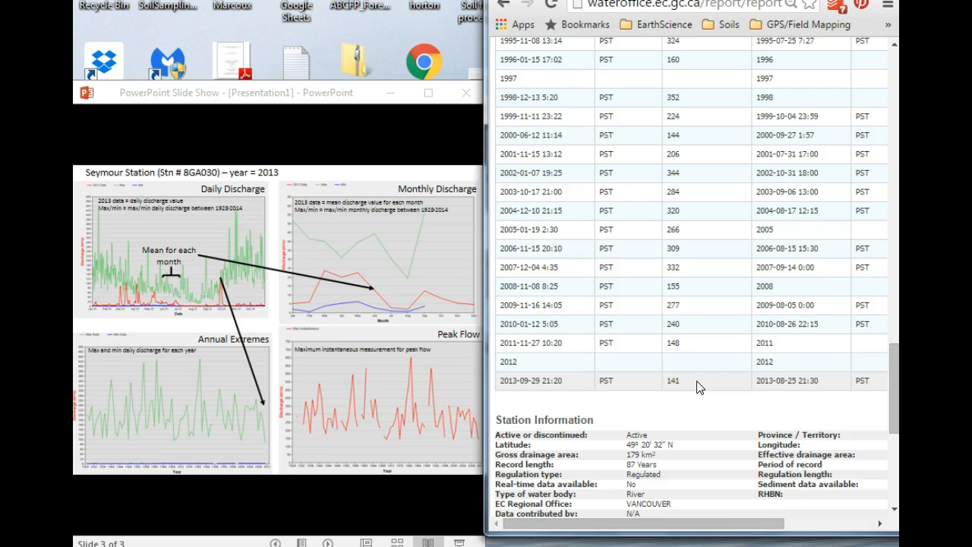
scroll("up", 3)
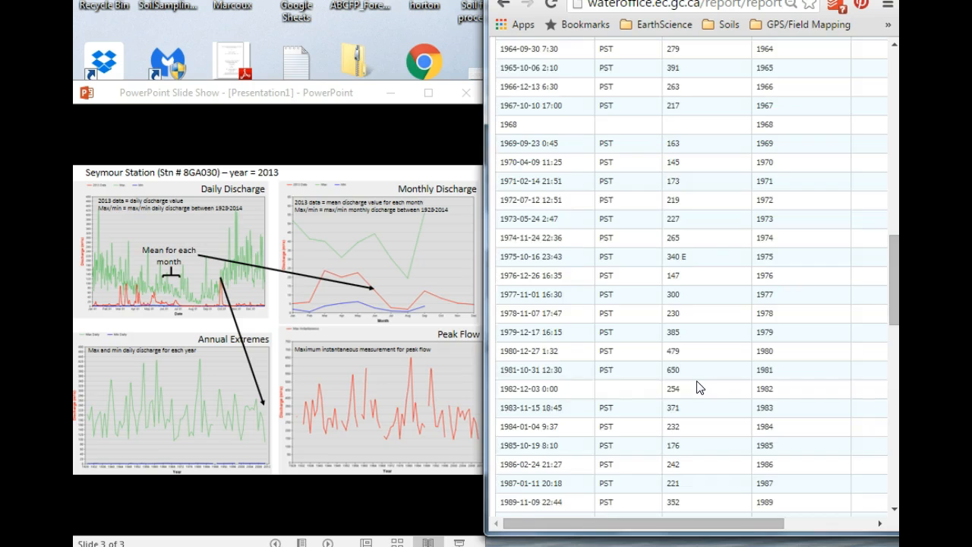
scroll("up", 3)
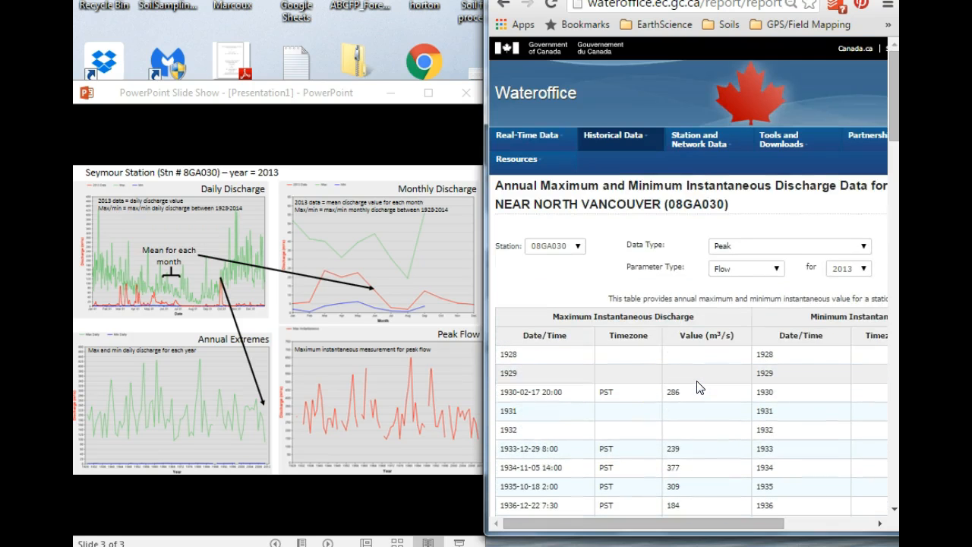
mouse_move(380, 443)
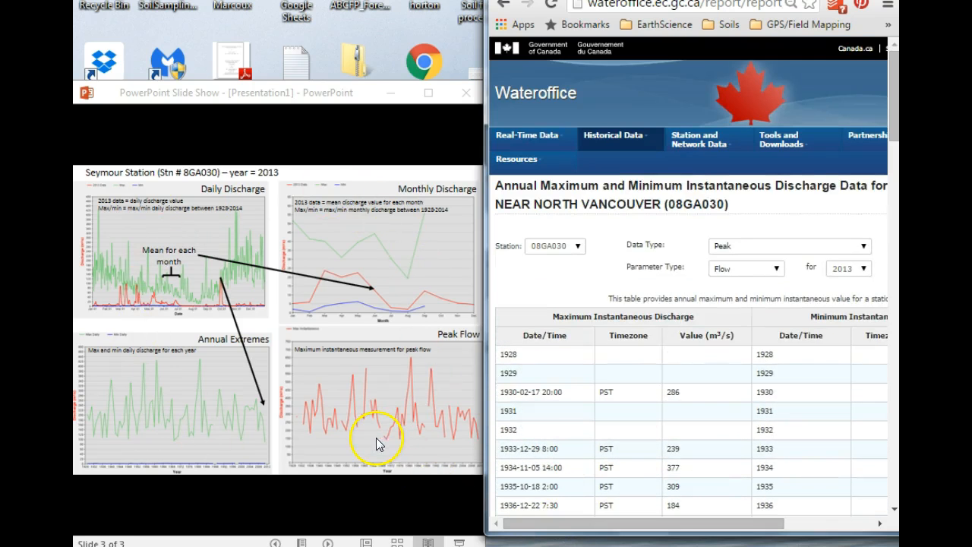
mouse_move(846, 303)
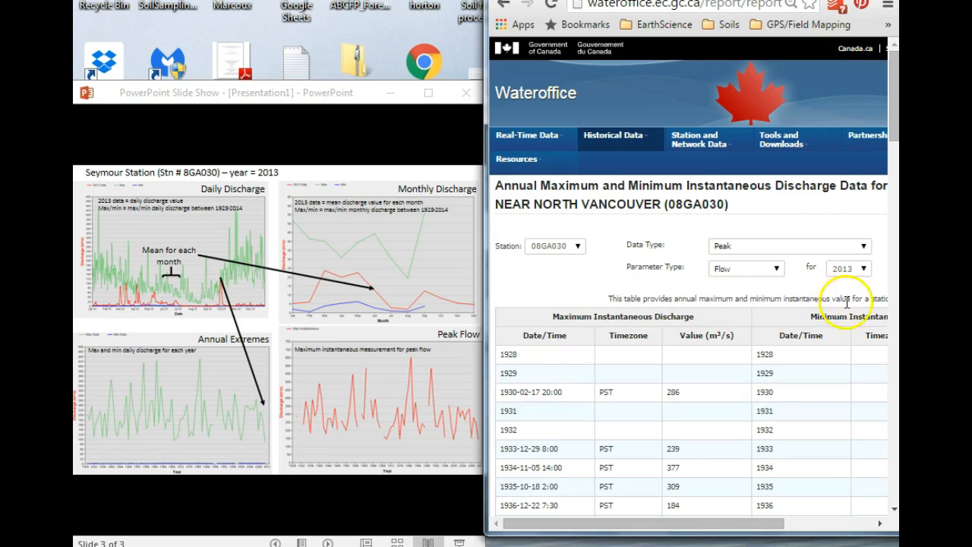